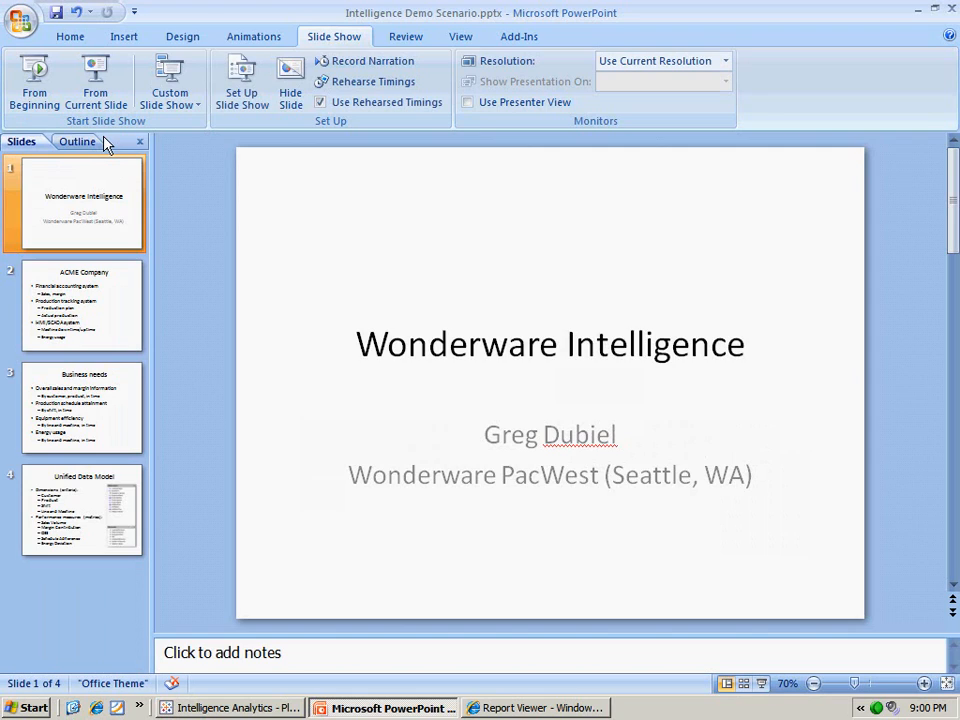
# Step: Switch from the PowerPoint title slide to the Intelligence Analytics workbook's blank Sheet 5
pyautogui.click(230, 708)
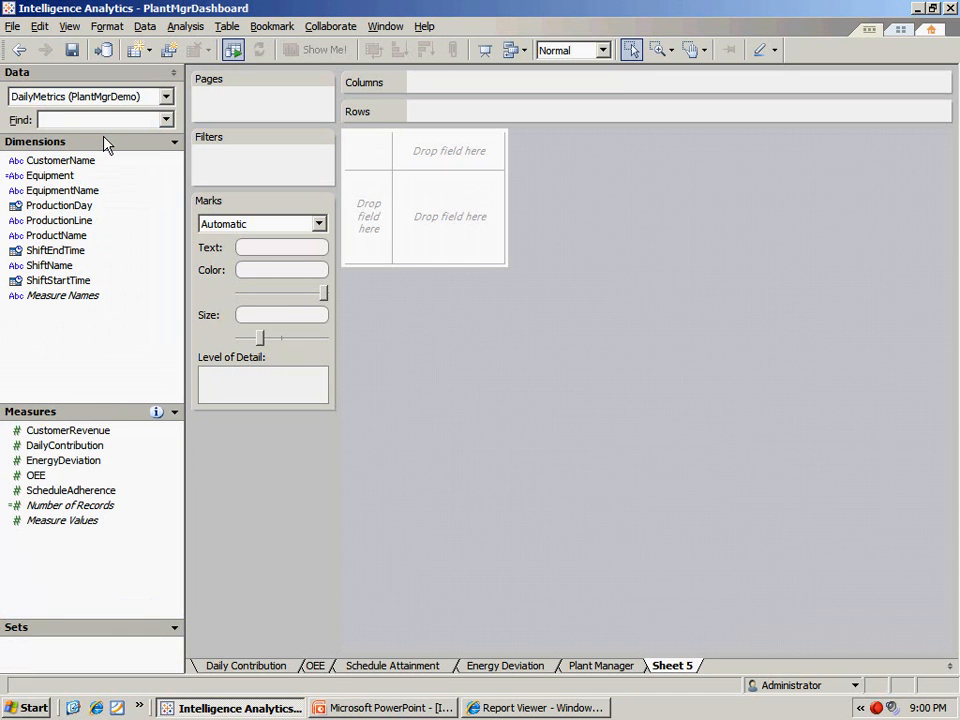
pyautogui.moveTo(664, 304)
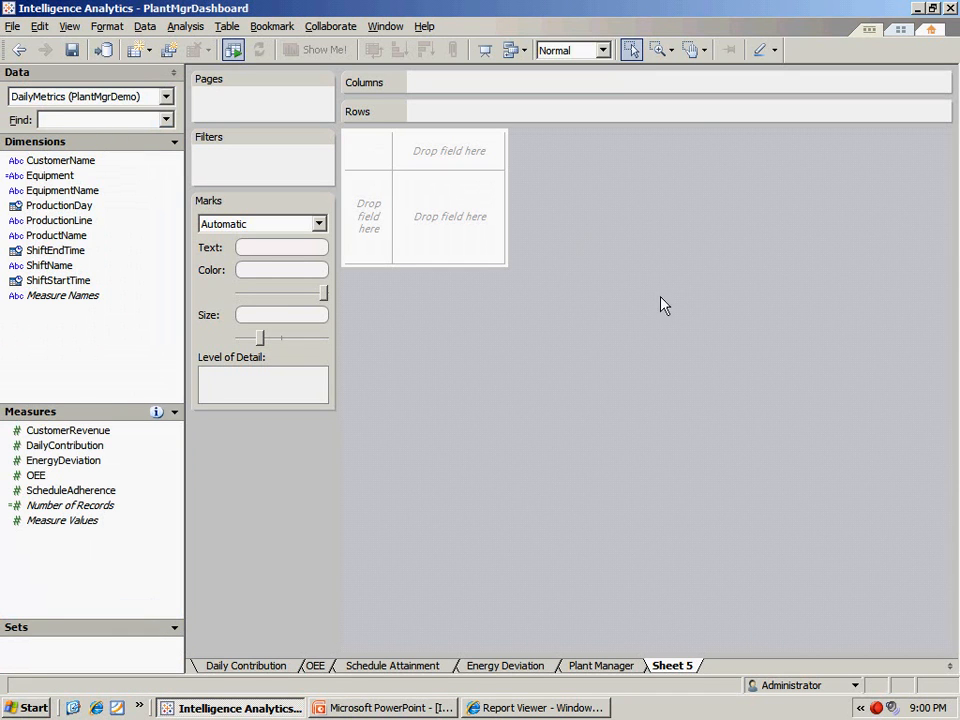
pyautogui.moveTo(630, 290)
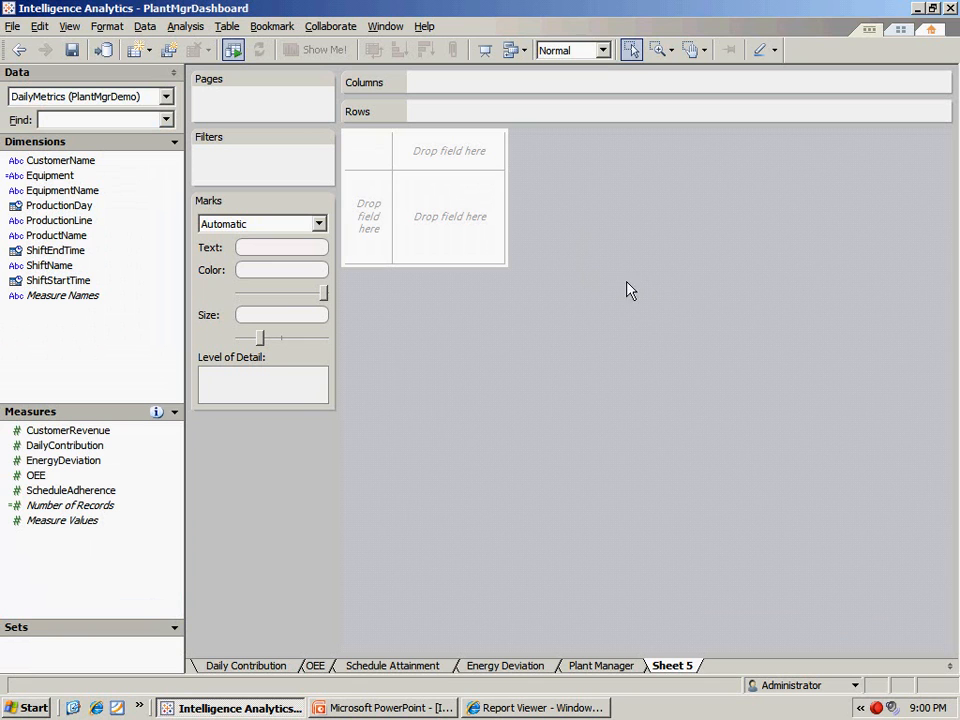
pyautogui.moveTo(644, 292)
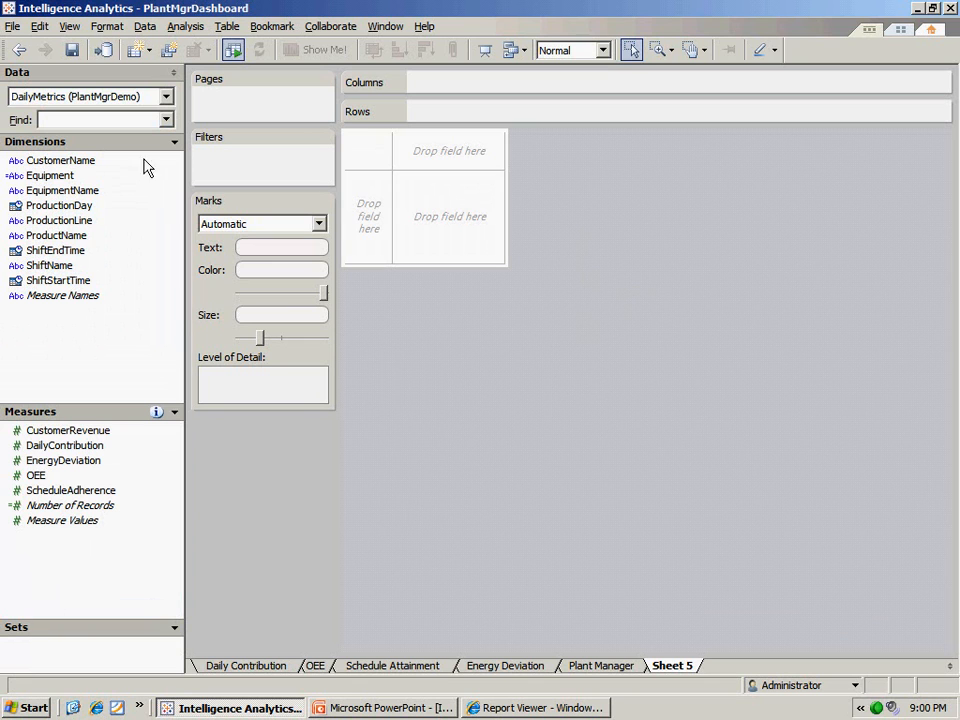
pyautogui.moveTo(92, 580)
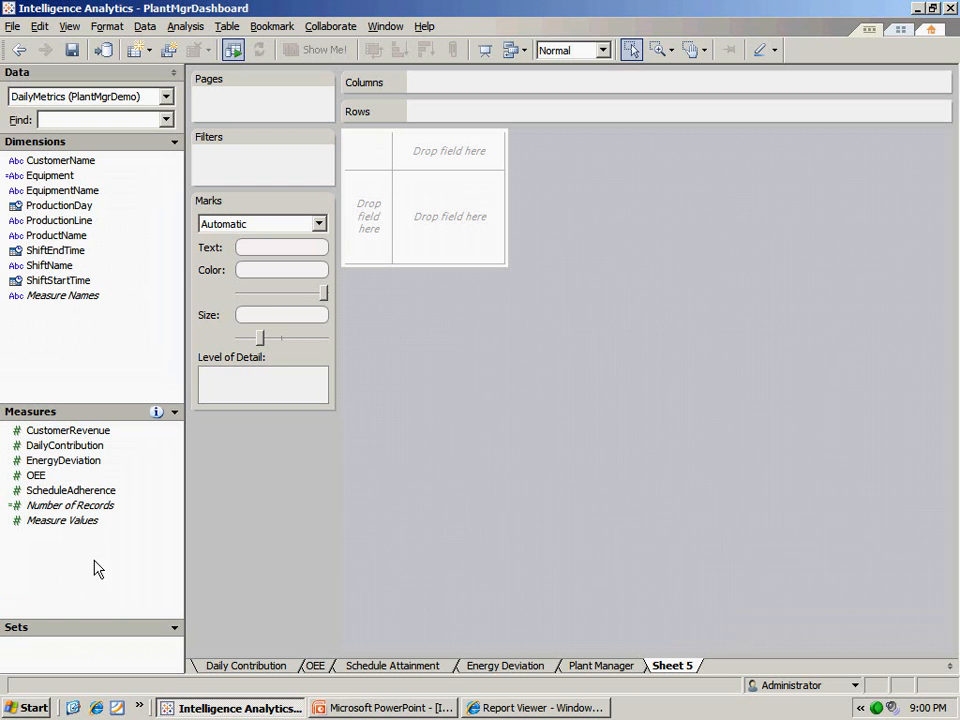
pyautogui.moveTo(108, 290)
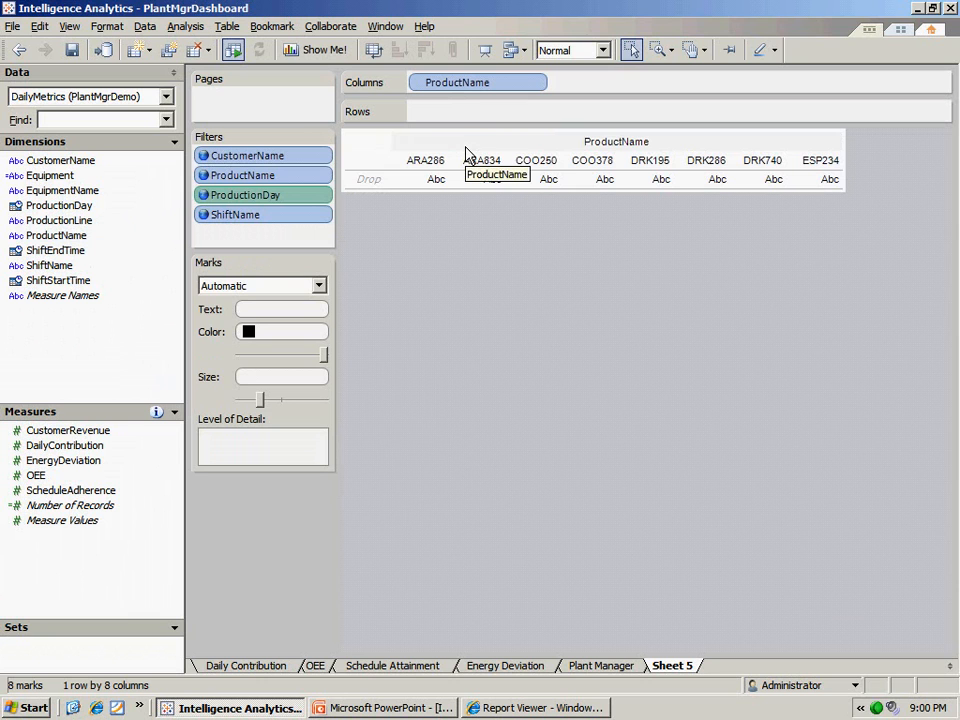
pyautogui.moveTo(724, 164)
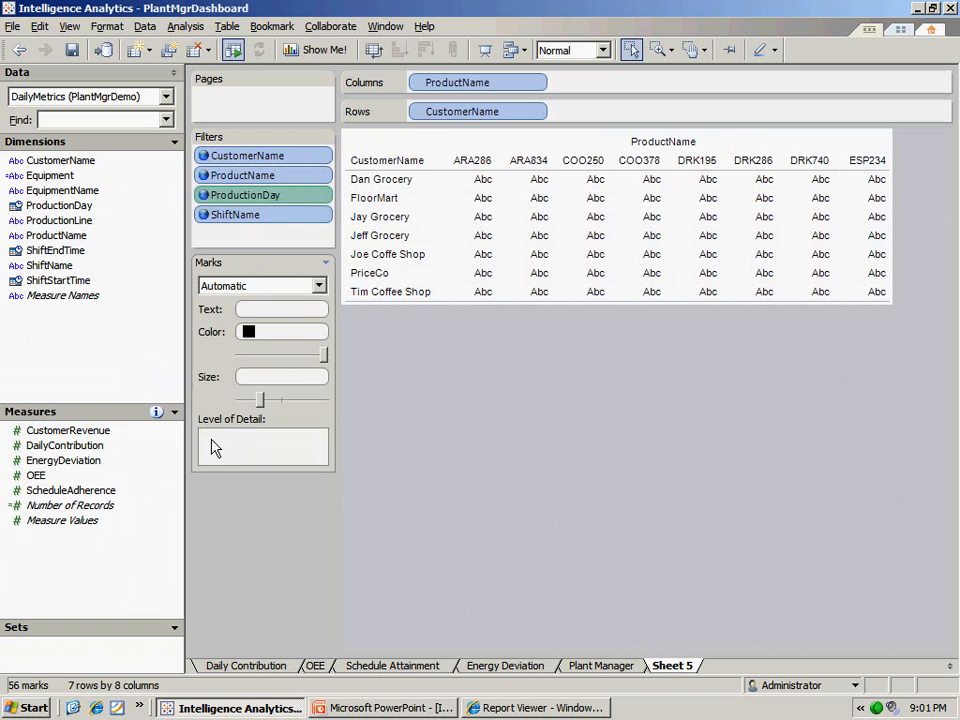
# Step: Select the CustomerRevenue measure for the customer-by-product text table
pyautogui.click(68, 430)
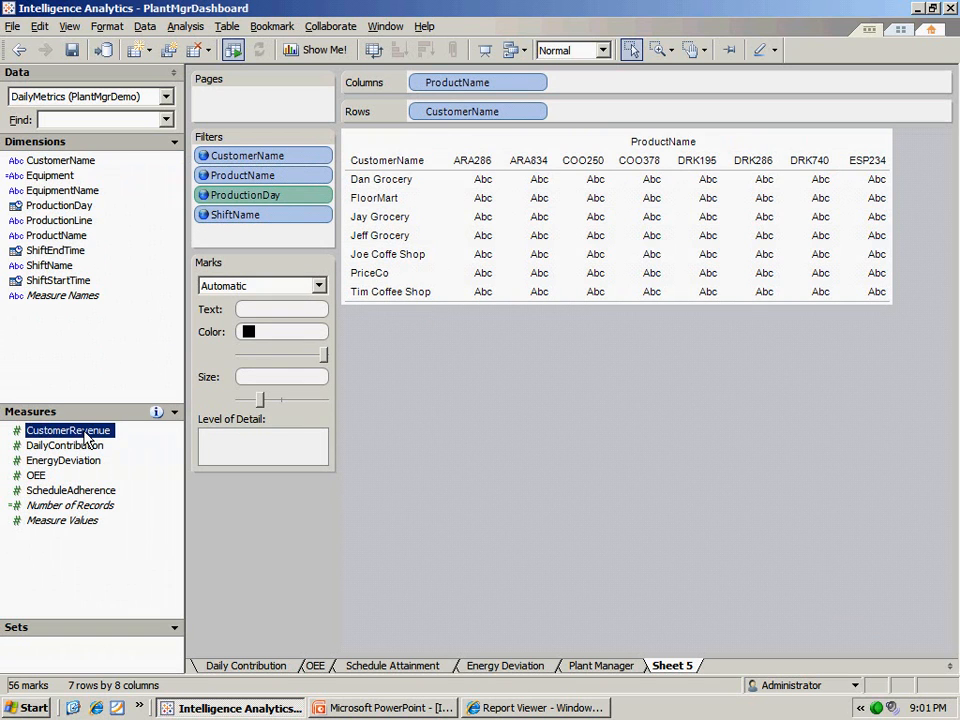
# Step: Show CustomerRevenue as the table's text values, aggregated as Average instead of Sum
pyautogui.moveTo(68, 430); pyautogui.dragTo(280, 308)
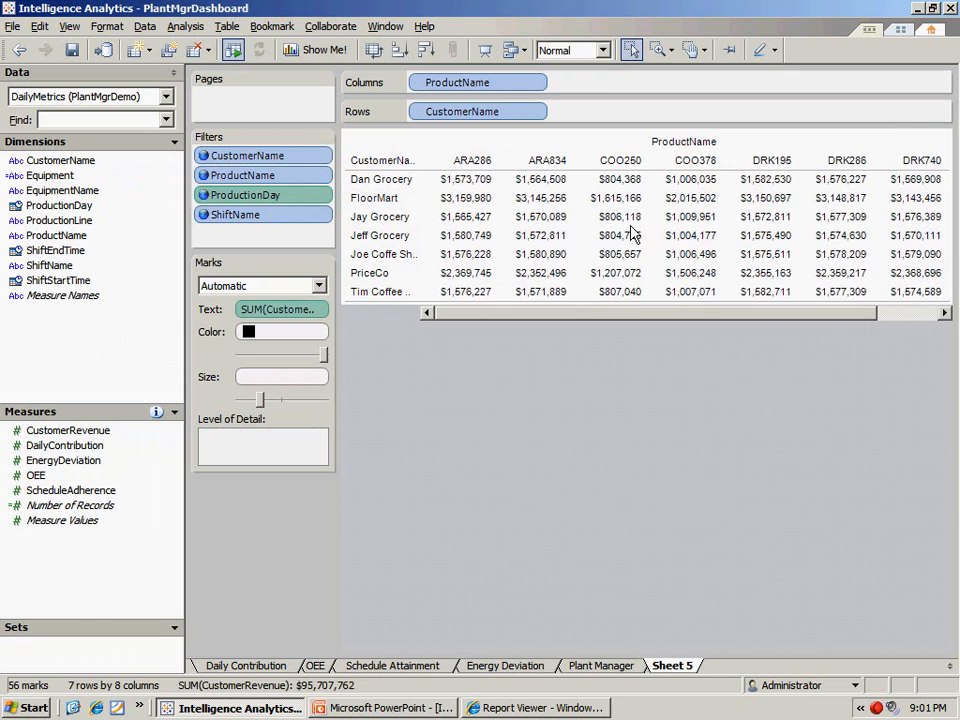
pyautogui.moveTo(768, 336)
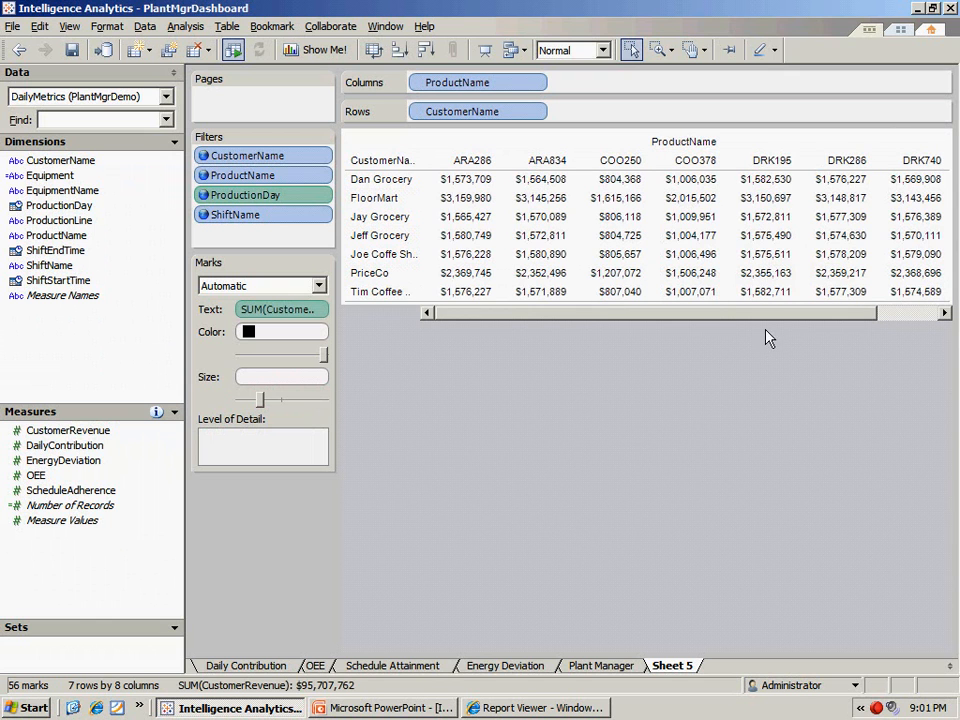
pyautogui.moveTo(540, 272)
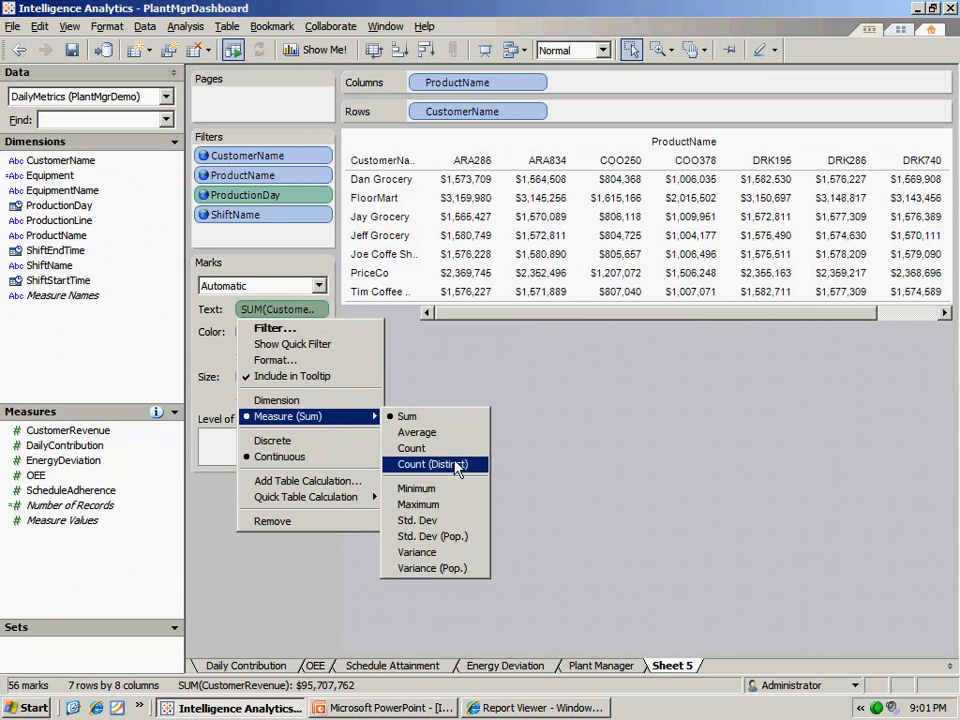
pyautogui.click(416, 432)
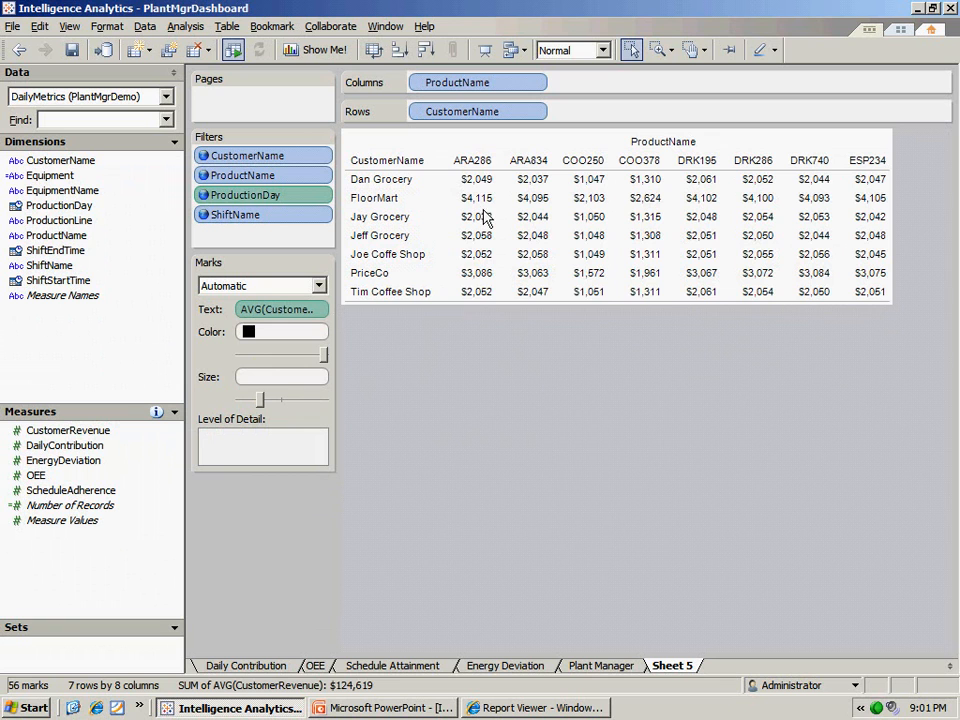
pyautogui.moveTo(486, 280)
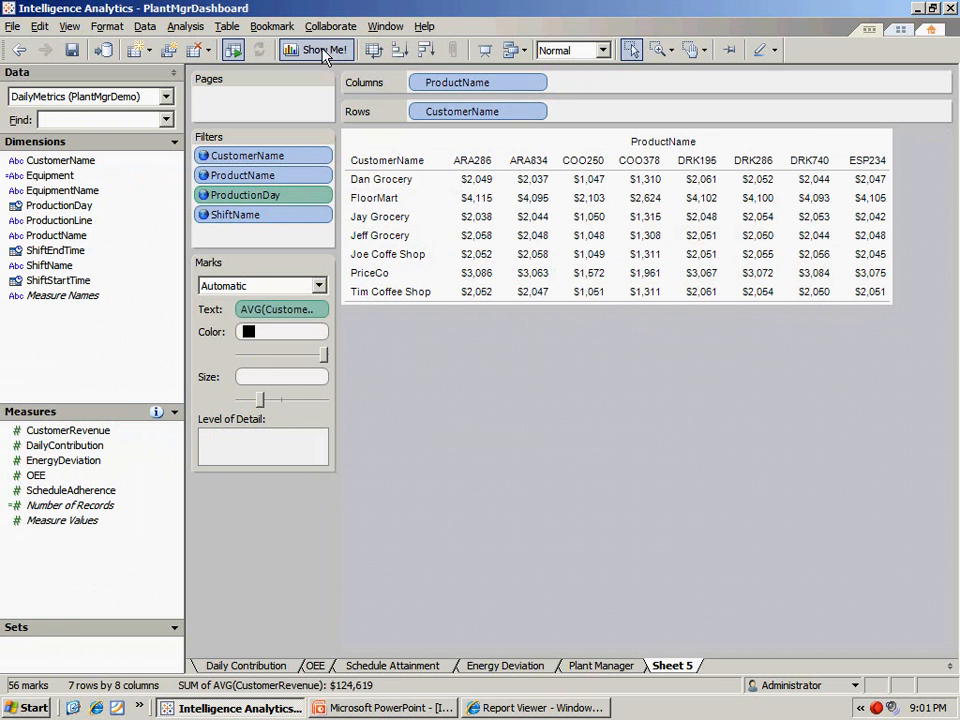
# Step: Turn the table into square marks sized by AVG(CustomerRevenue) and fit it to the entire view
pyautogui.click(316, 50)
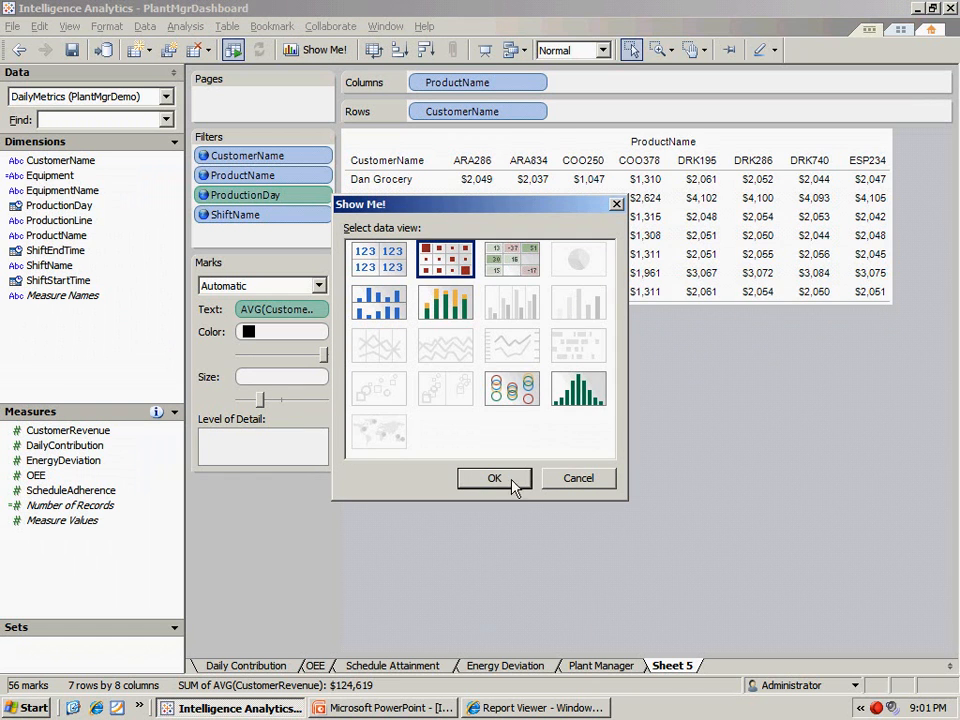
pyautogui.click(494, 478)
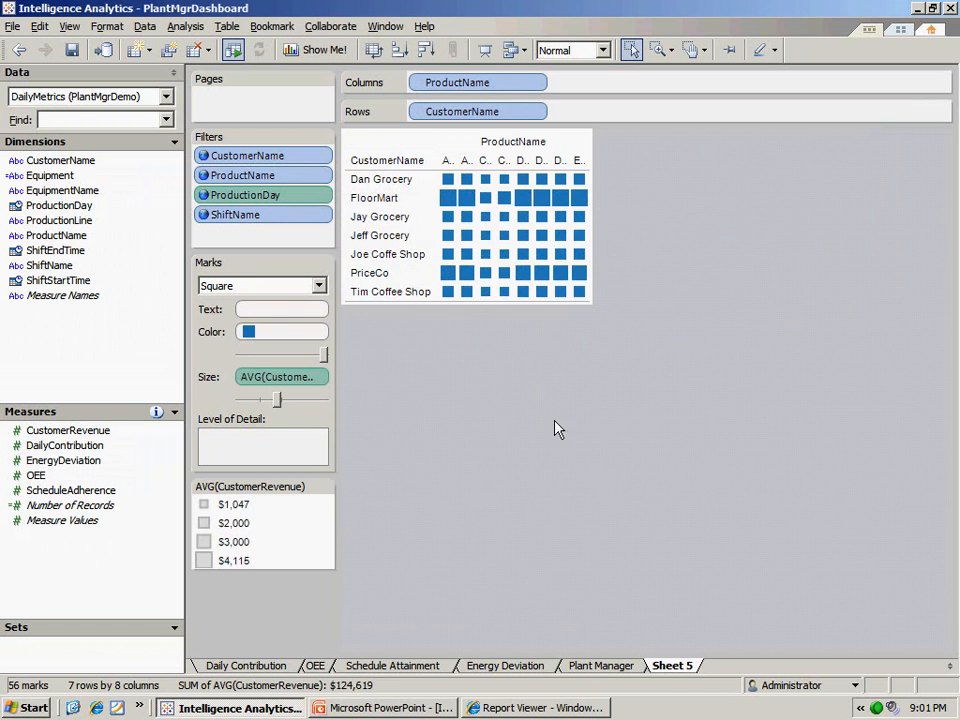
pyautogui.click(604, 50)
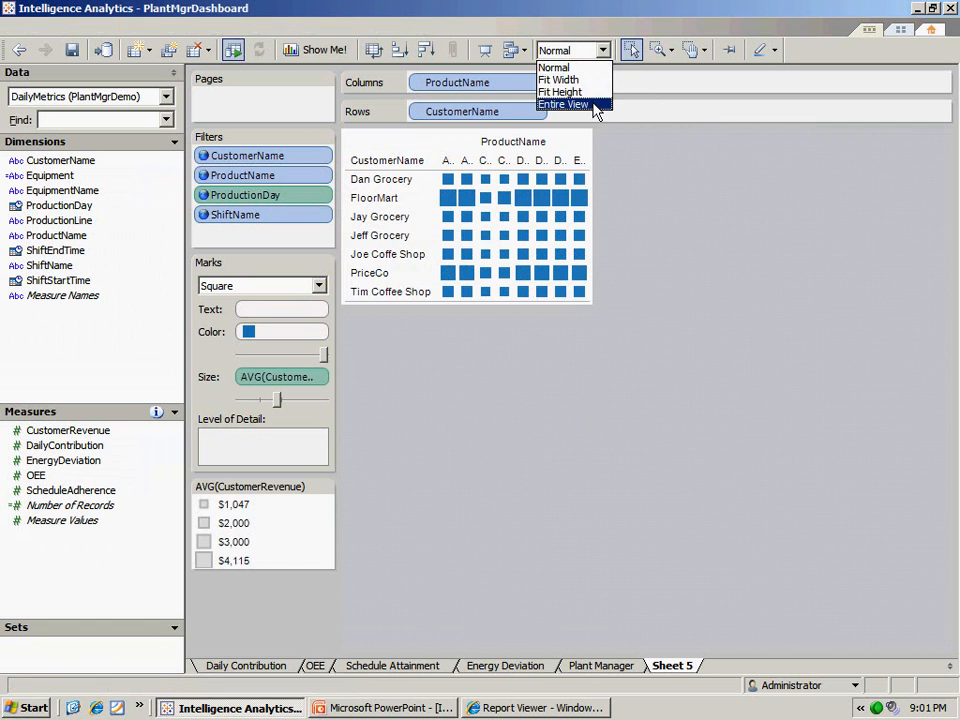
pyautogui.click(564, 104)
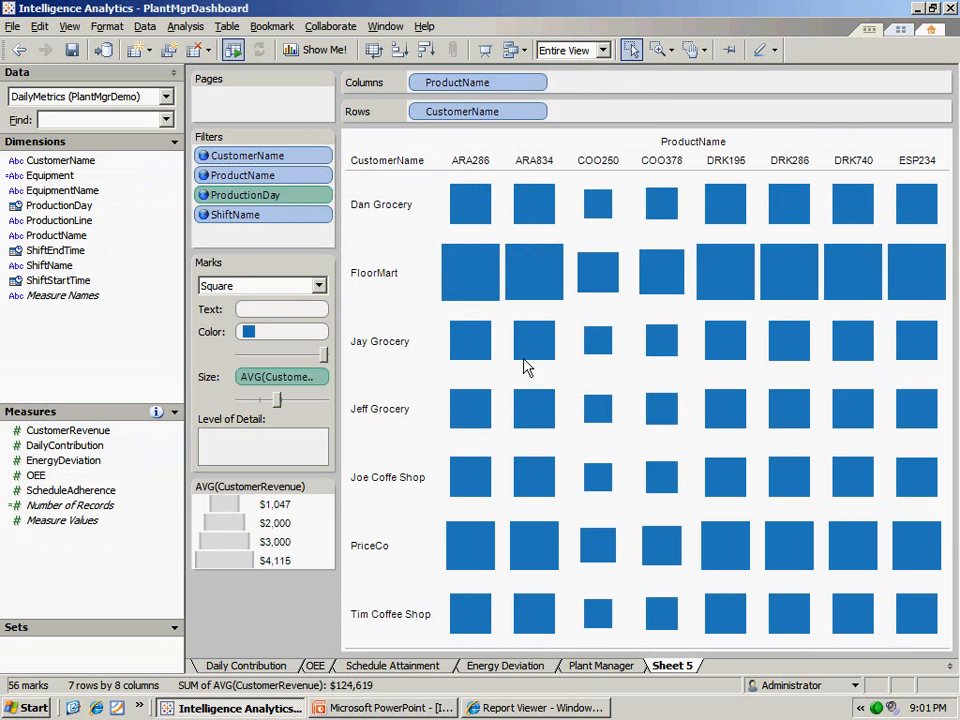
pyautogui.moveTo(696, 380)
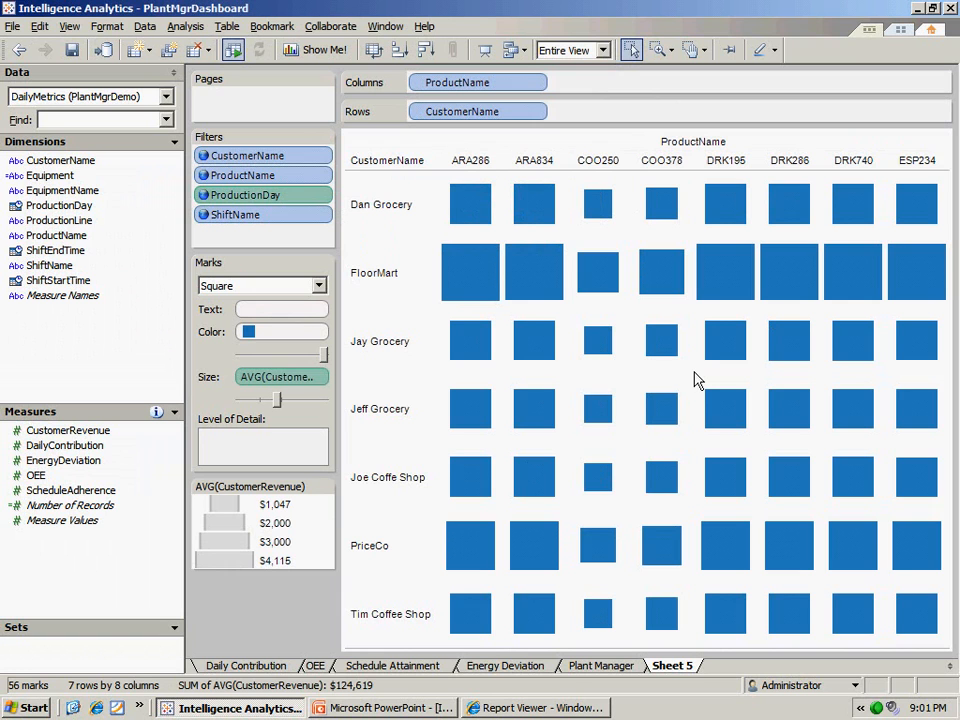
pyautogui.moveTo(704, 384)
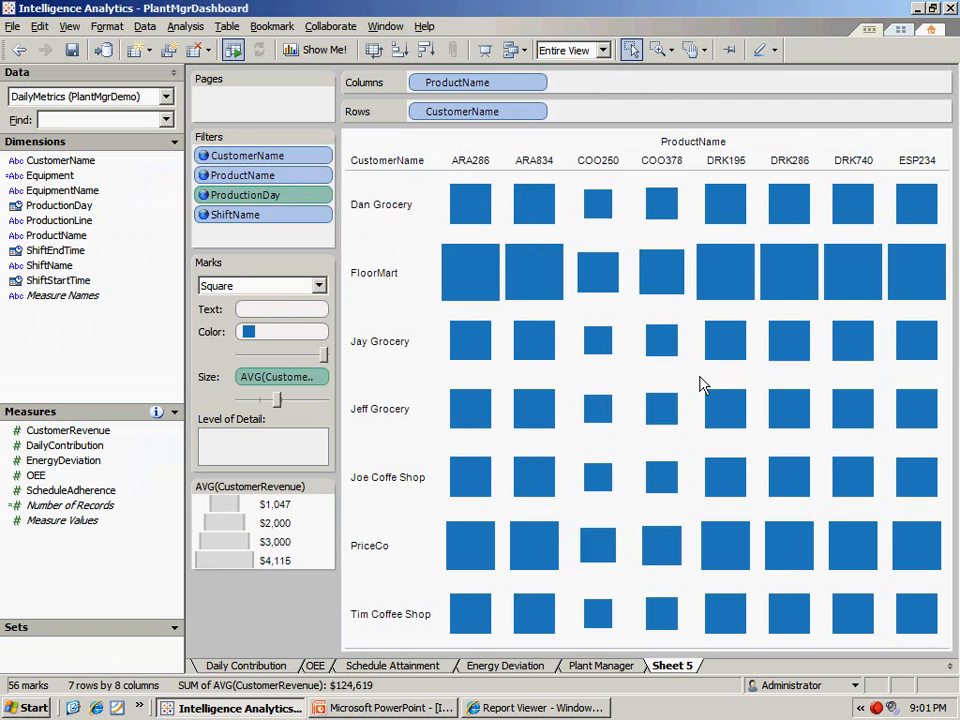
pyautogui.moveTo(464, 264)
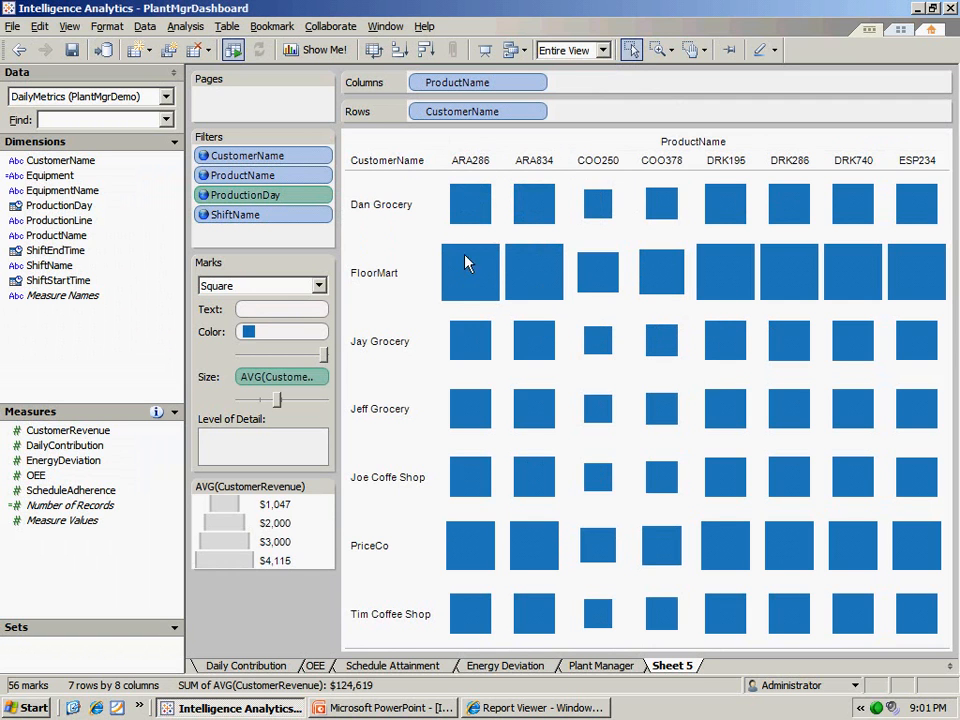
pyautogui.moveTo(462, 284)
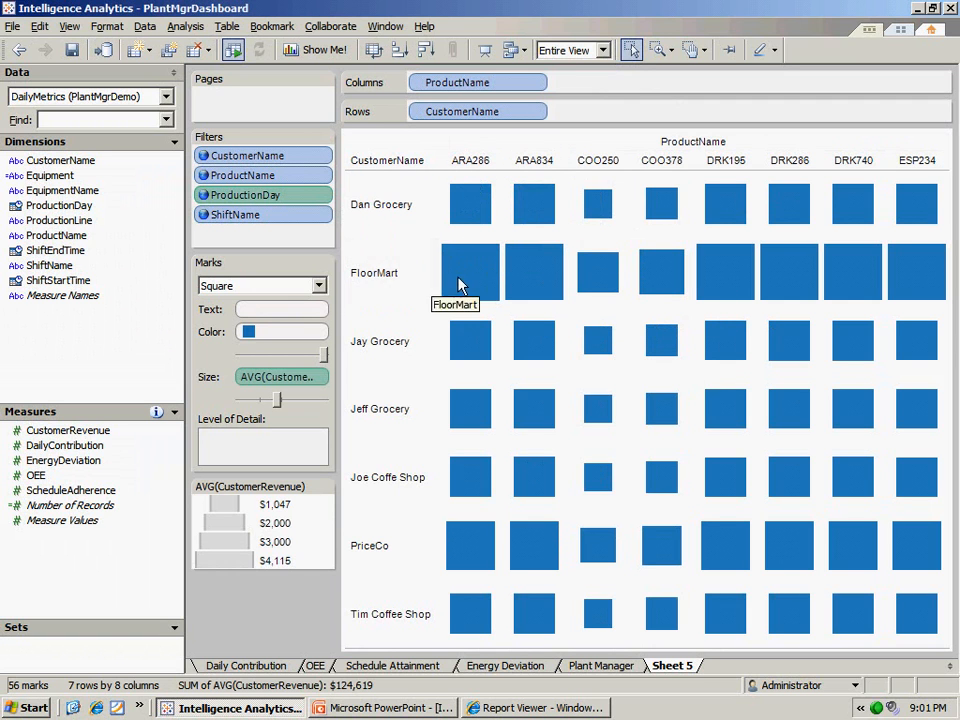
pyautogui.moveTo(444, 320)
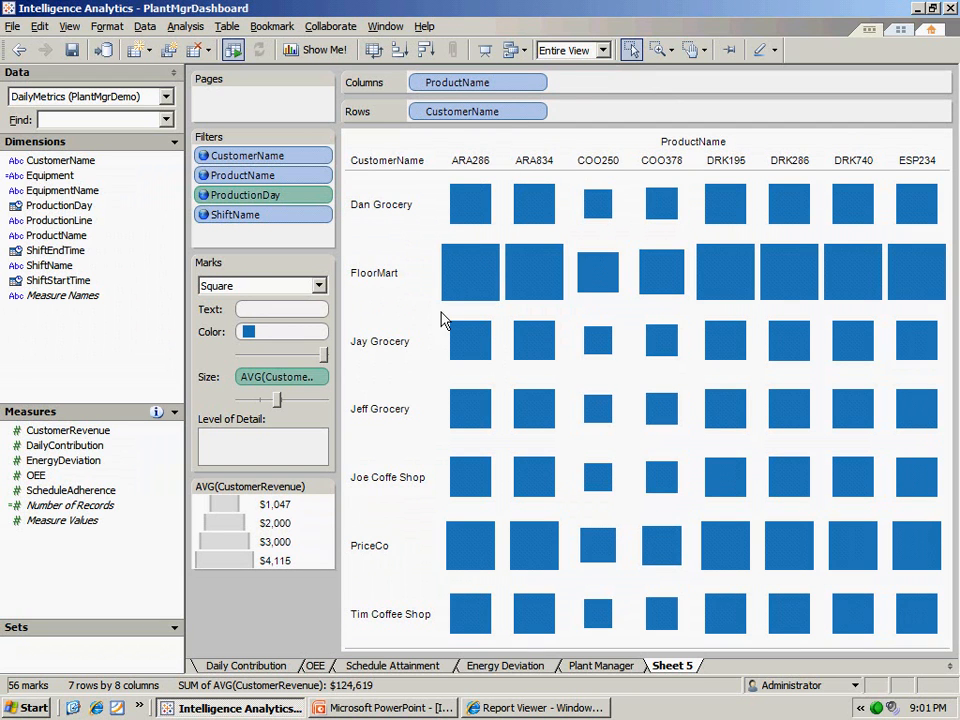
pyautogui.moveTo(248, 452)
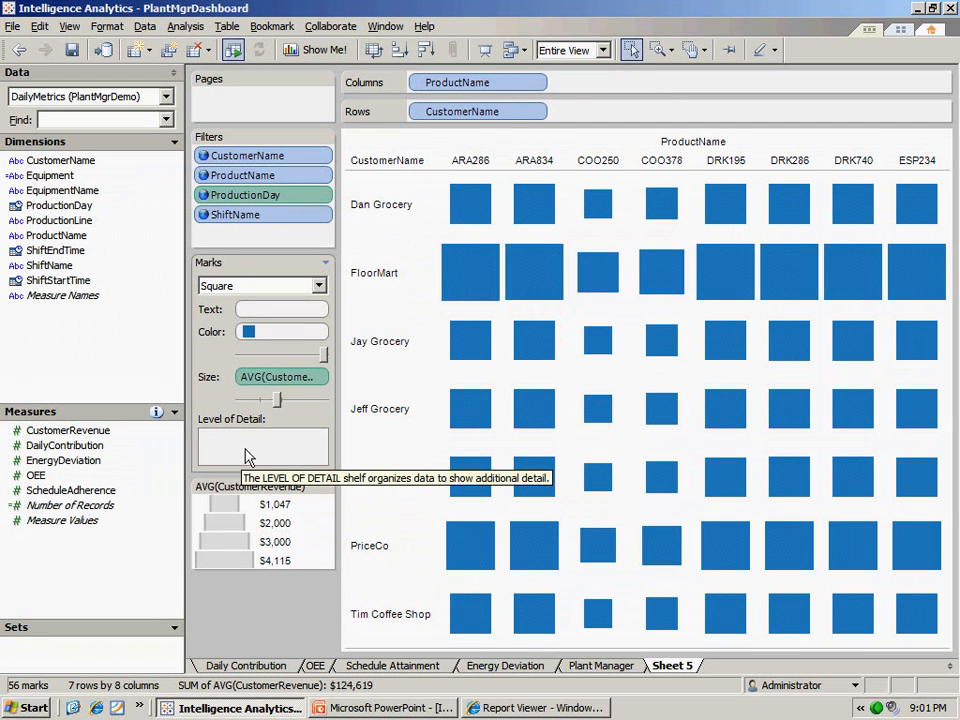
pyautogui.moveTo(170, 460)
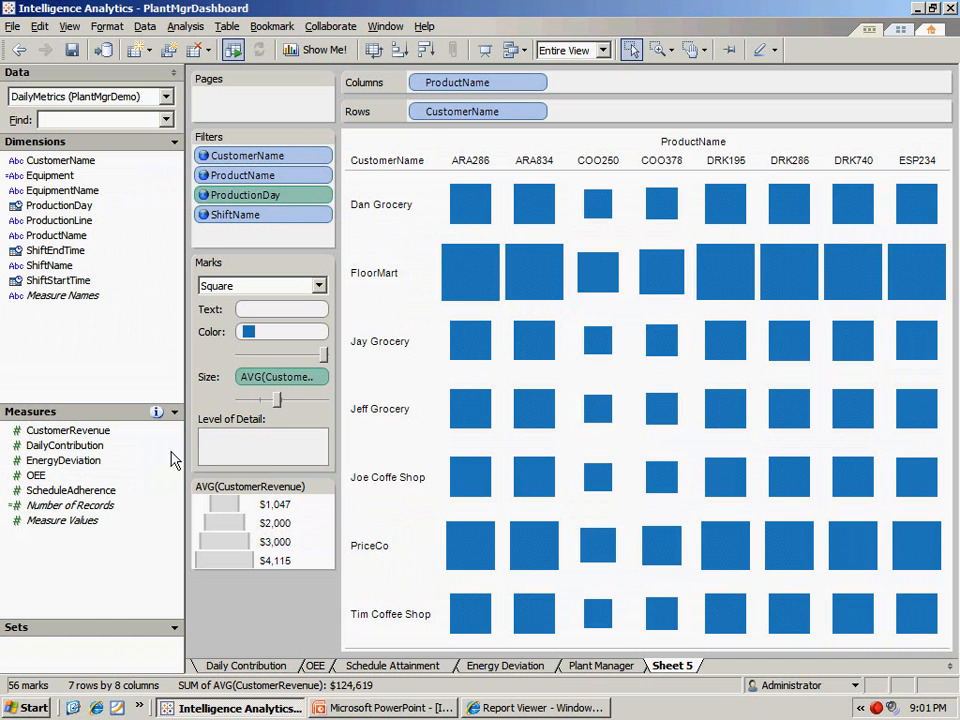
pyautogui.moveTo(92, 456)
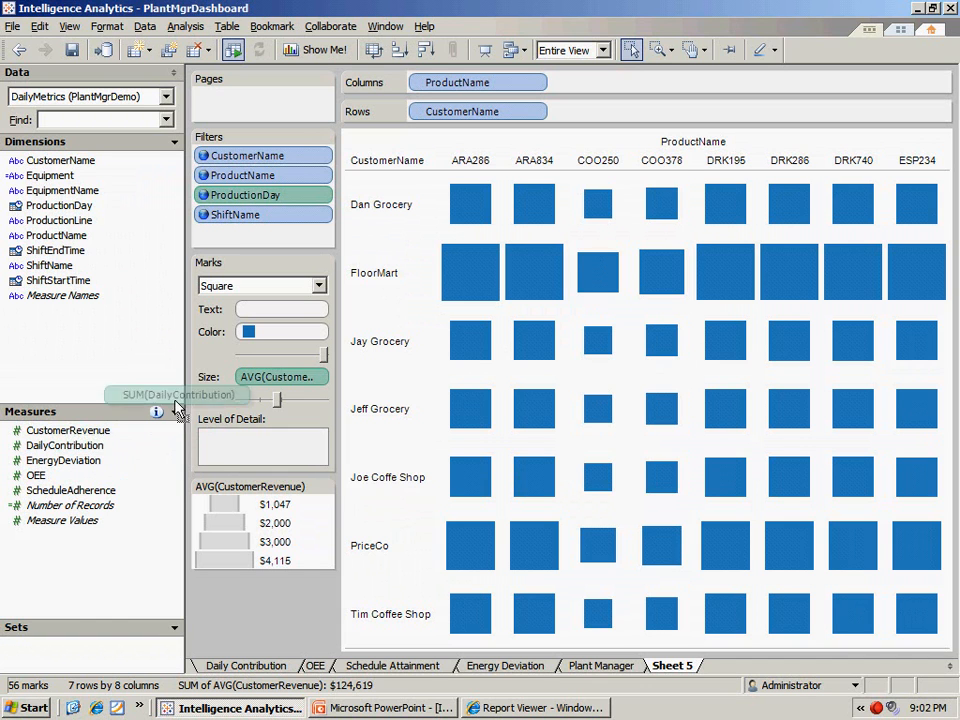
# Step: Colour the squares by average DailyContribution using the Red-Green Diverging palette
pyautogui.moveTo(176, 394); pyautogui.dragTo(280, 330)
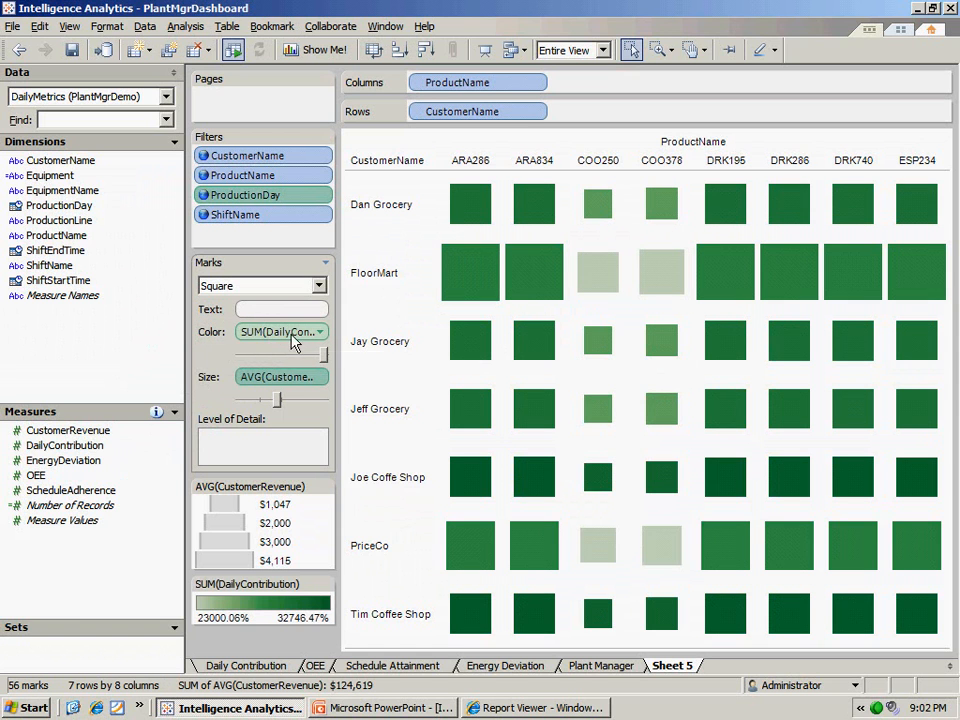
pyautogui.moveTo(300, 332)
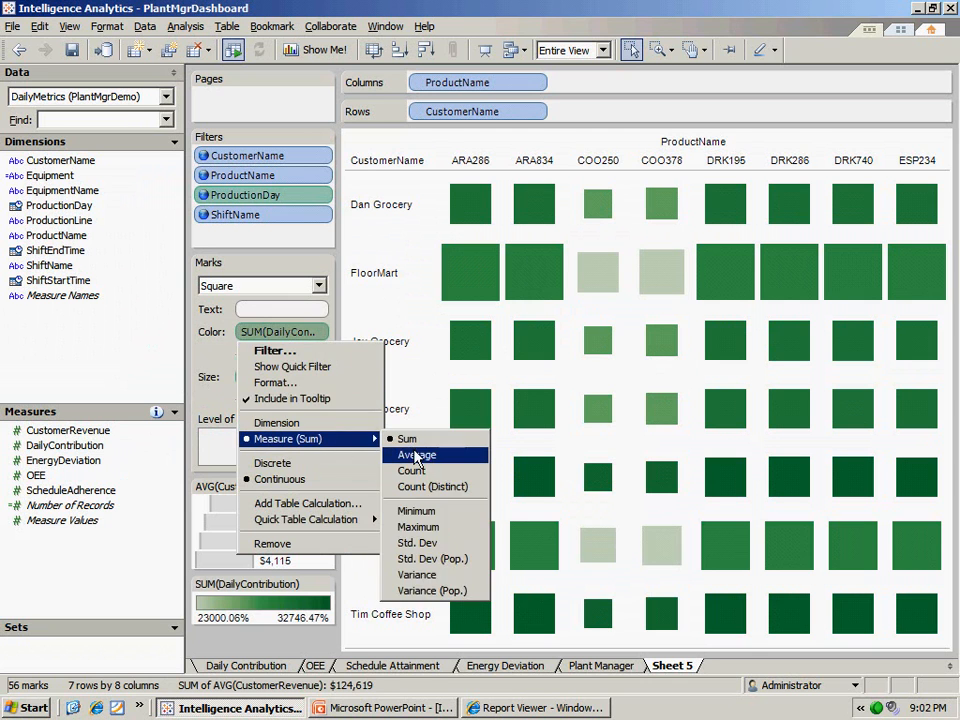
pyautogui.click(416, 454)
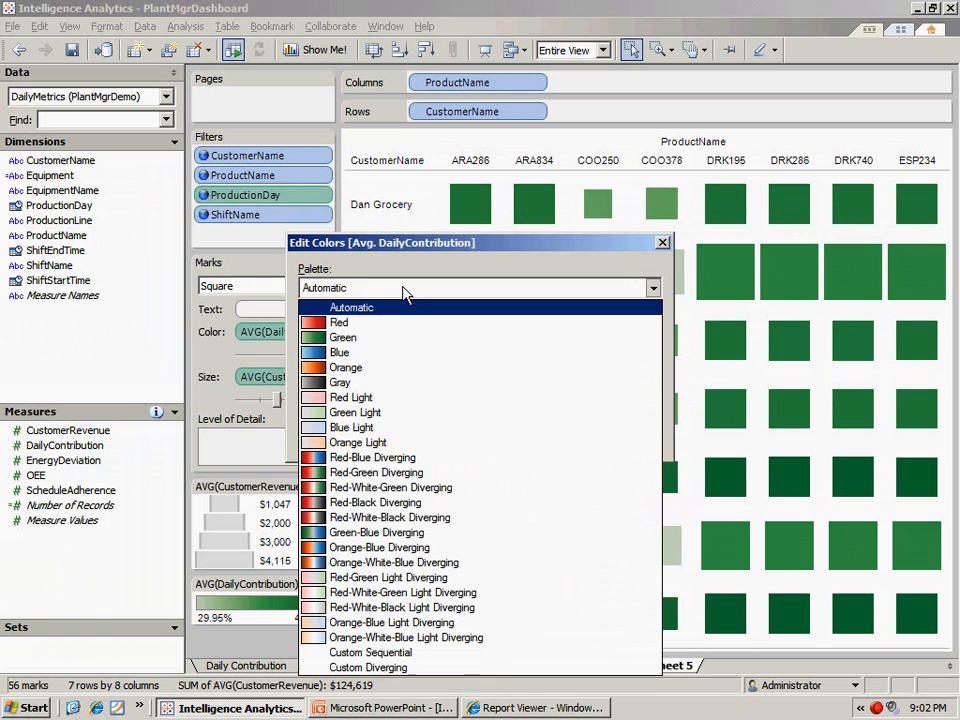
pyautogui.click(376, 472)
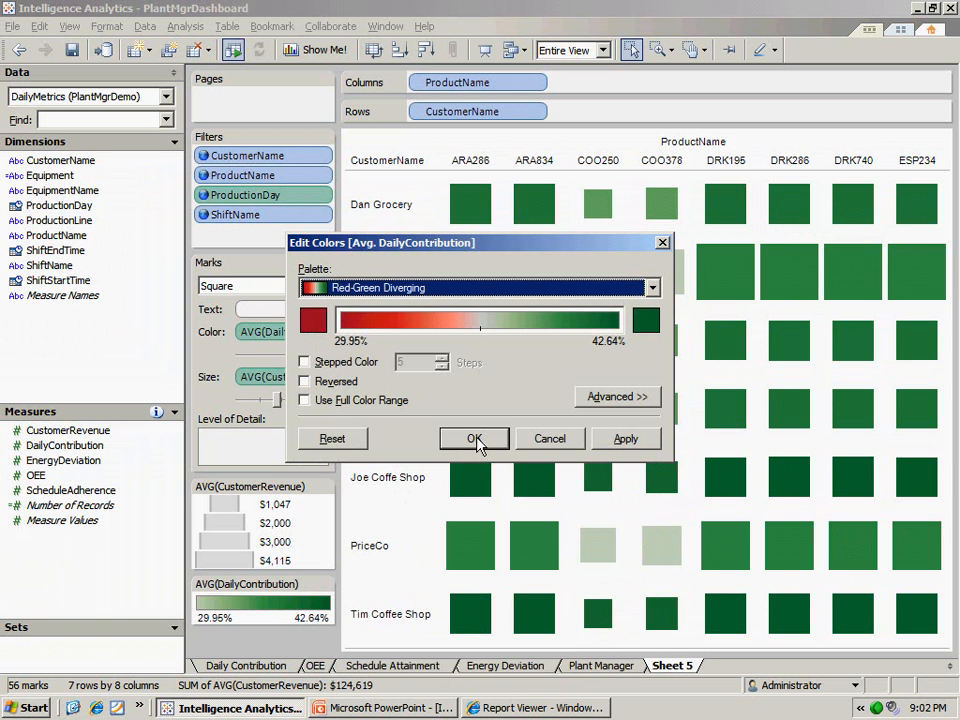
pyautogui.click(474, 438)
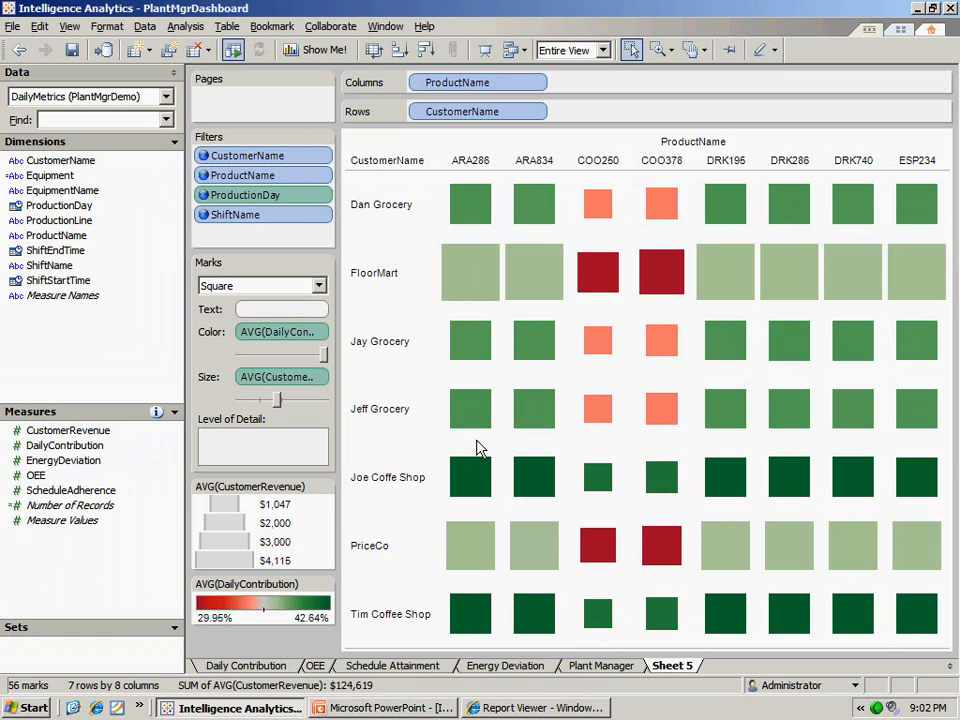
pyautogui.moveTo(606, 600)
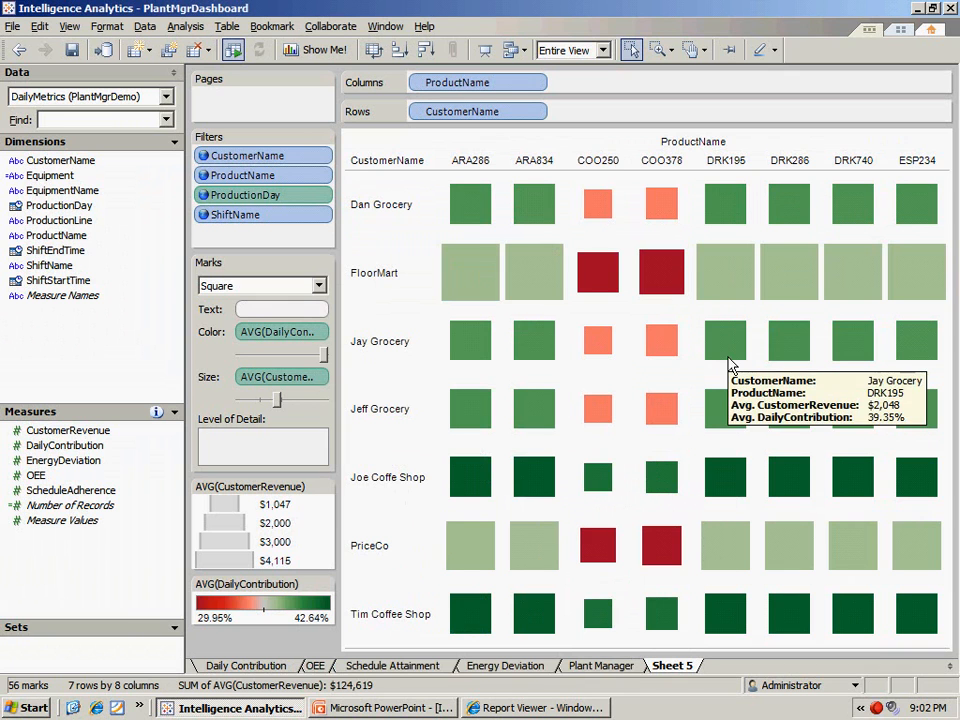
pyautogui.moveTo(578, 544)
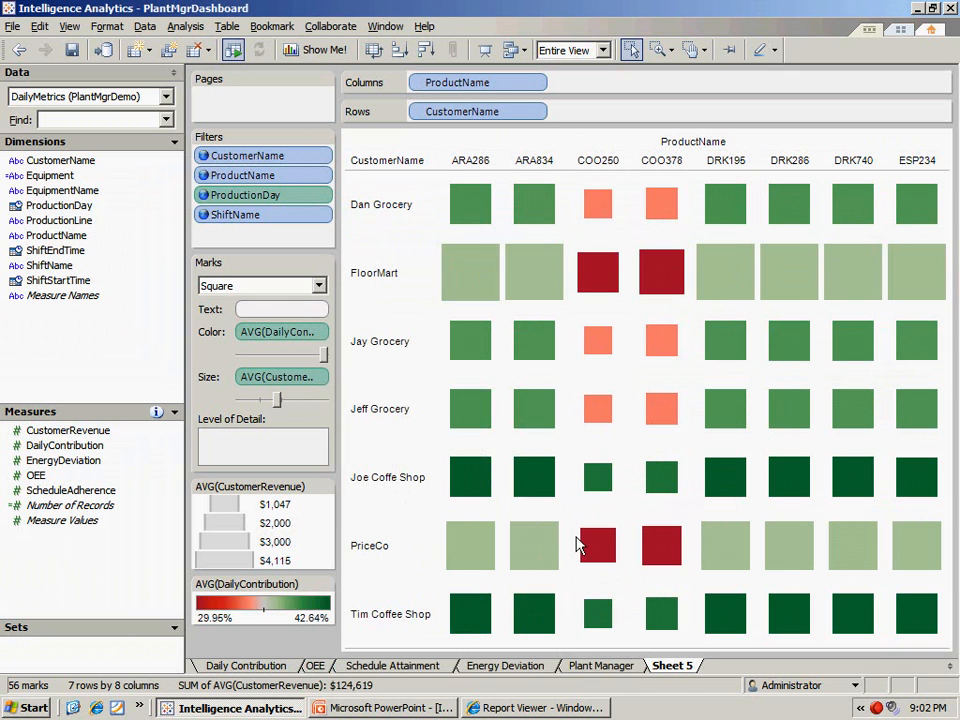
pyautogui.moveTo(564, 188)
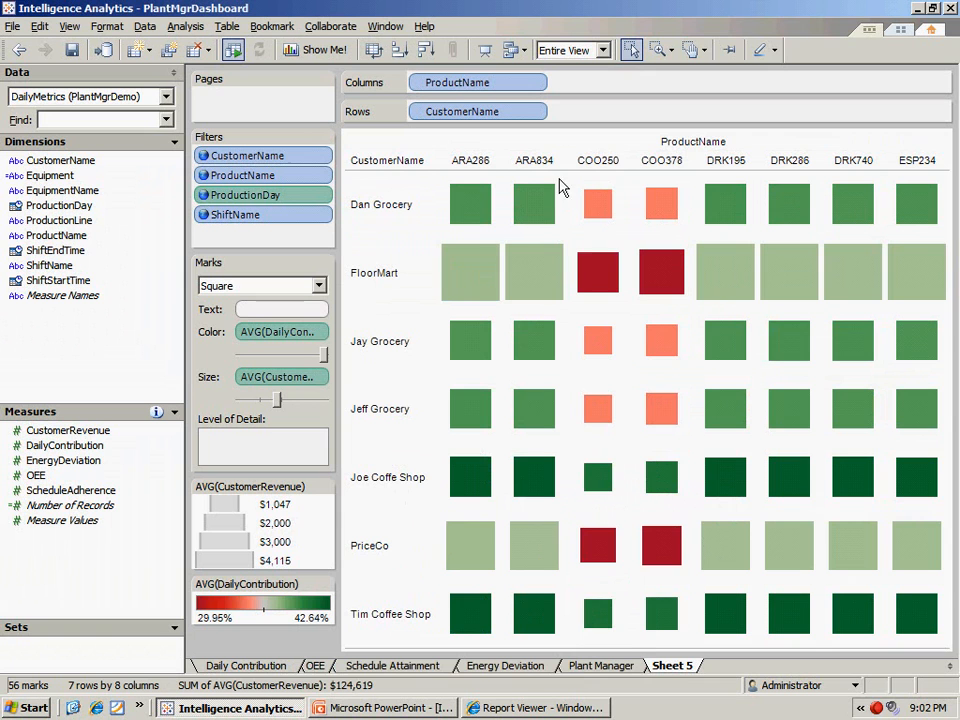
pyautogui.moveTo(630, 184)
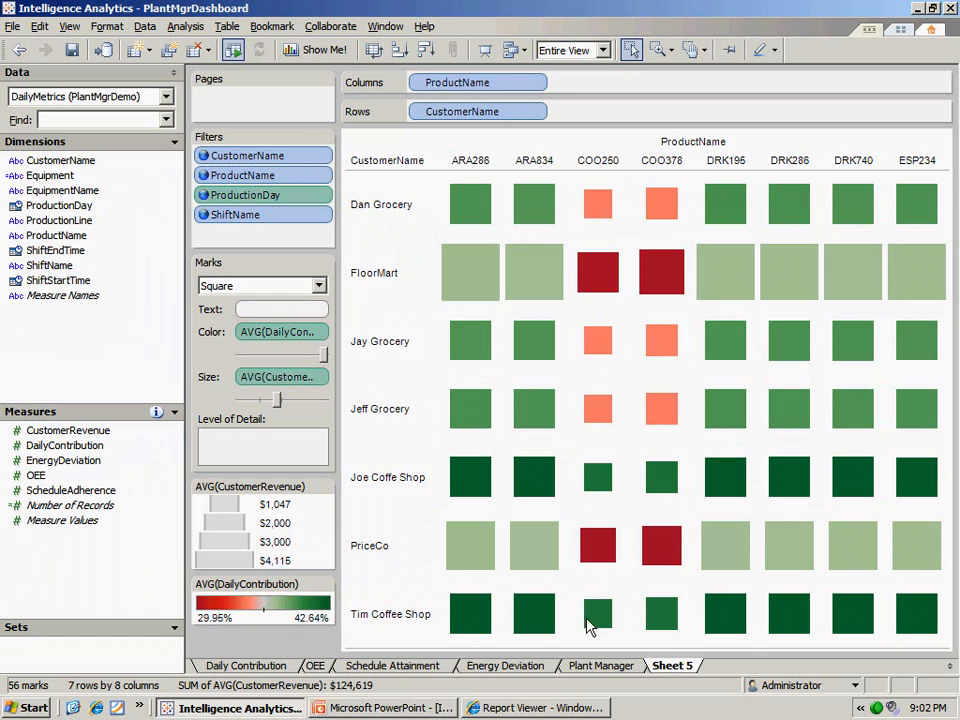
pyautogui.moveTo(584, 504)
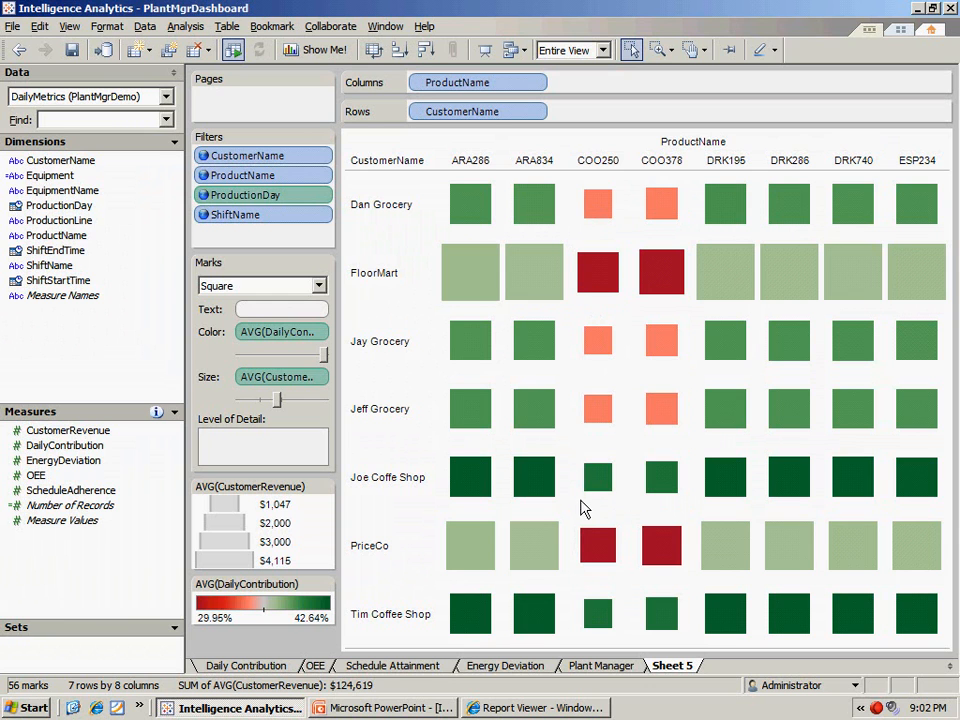
pyautogui.moveTo(684, 670)
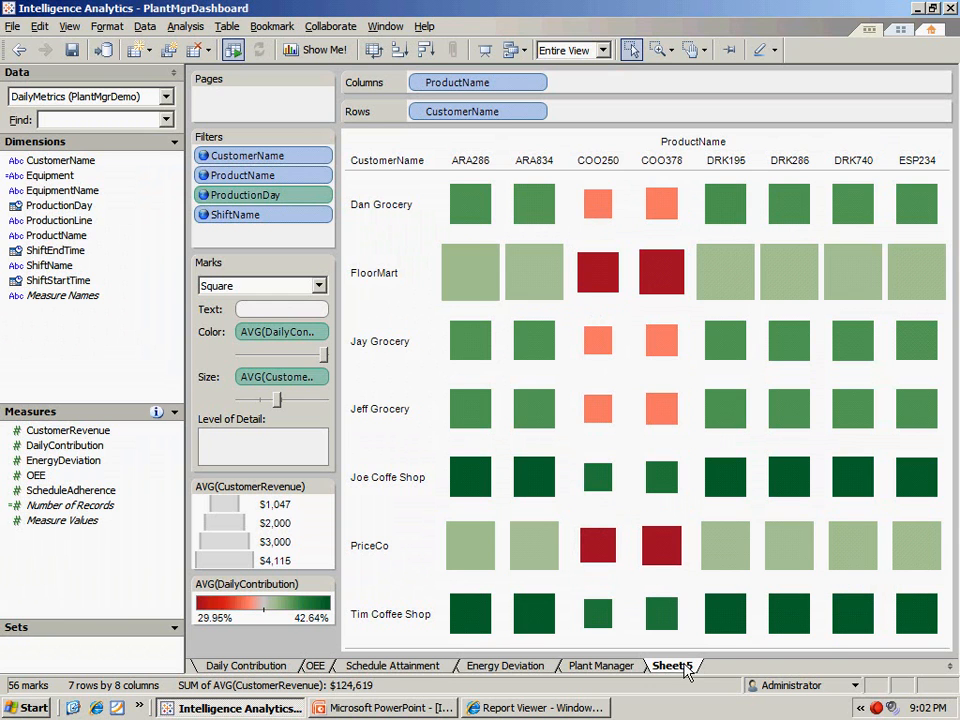
# Step: Show the Sheet 5 tab's context menu with worksheet management options
pyautogui.rightClick(672, 664)
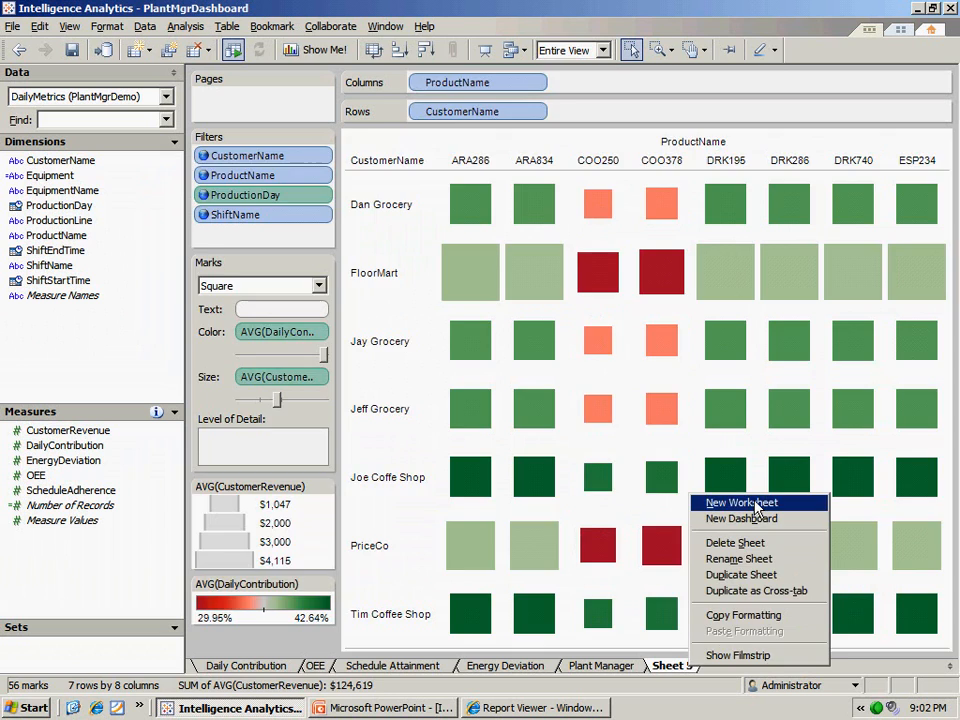
# Step: On a new worksheet, chart average OEE per Equipment as bars sorted descending
pyautogui.click(740, 502)
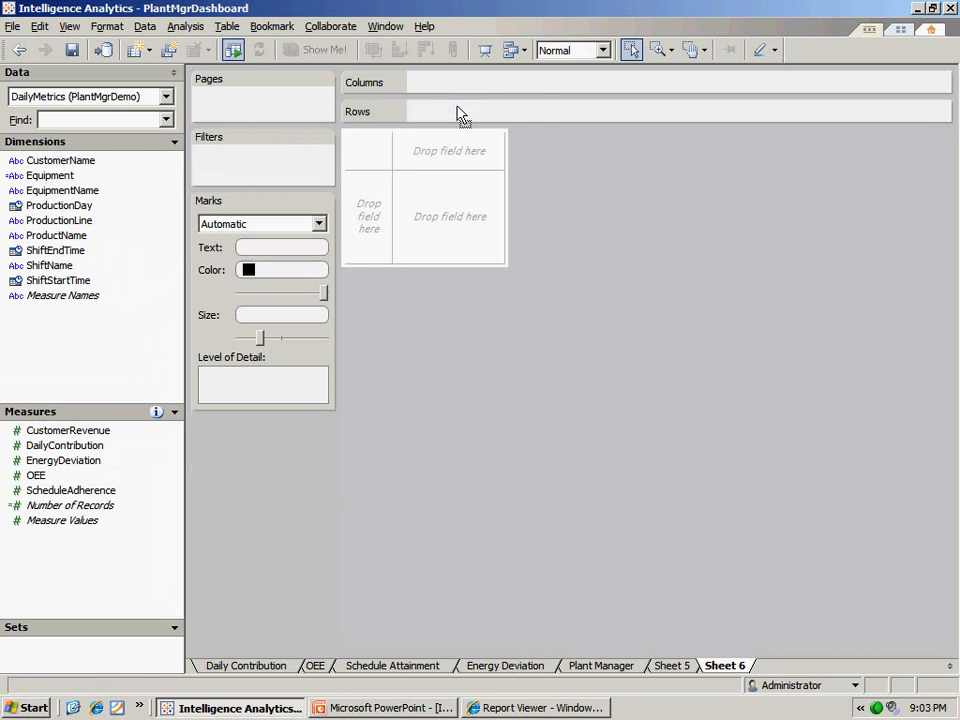
pyautogui.moveTo(48, 176); pyautogui.dragTo(476, 112)
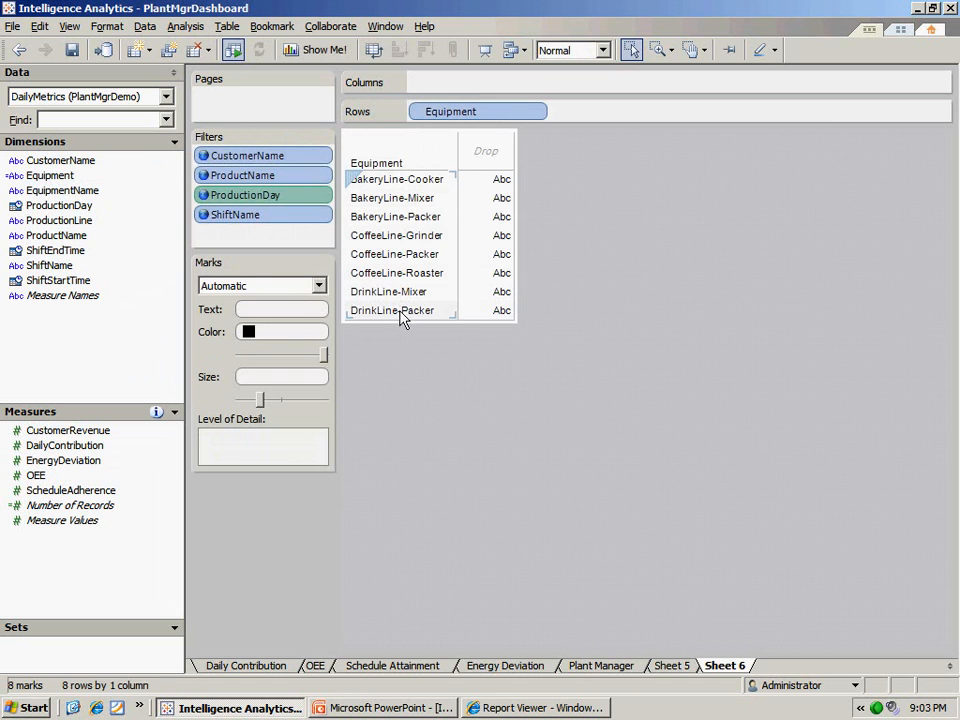
pyautogui.moveTo(440, 258)
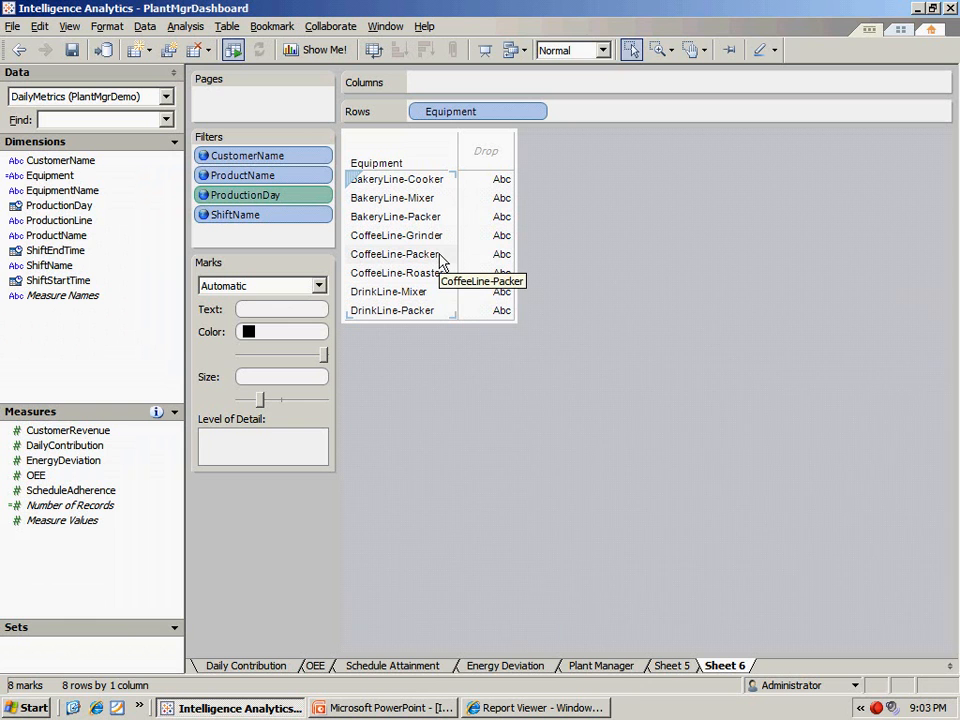
pyautogui.moveTo(228, 350)
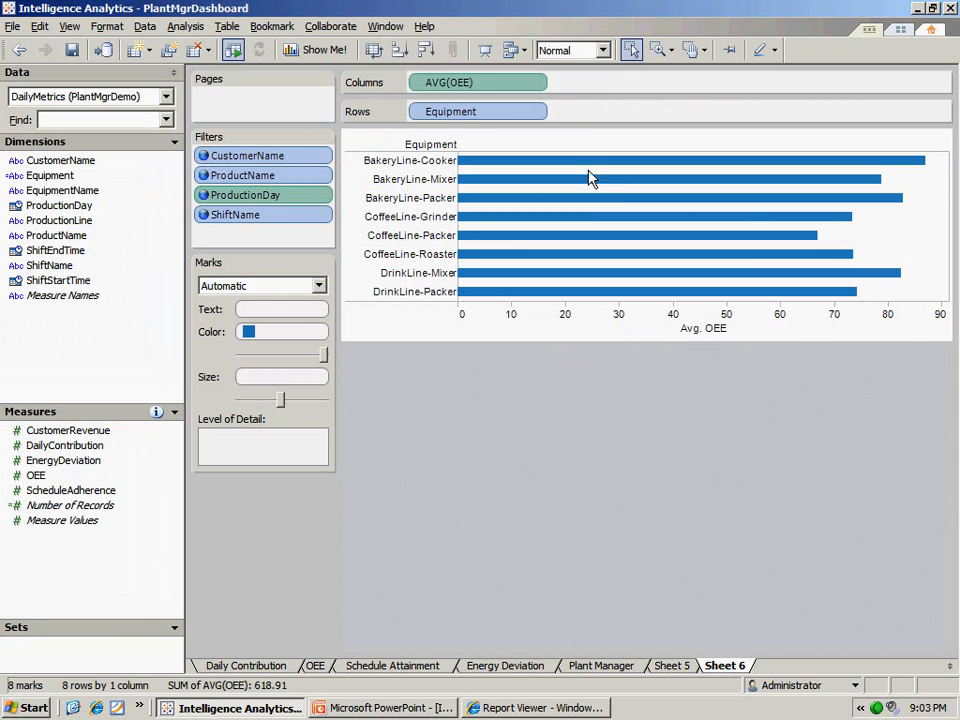
pyautogui.click(424, 50)
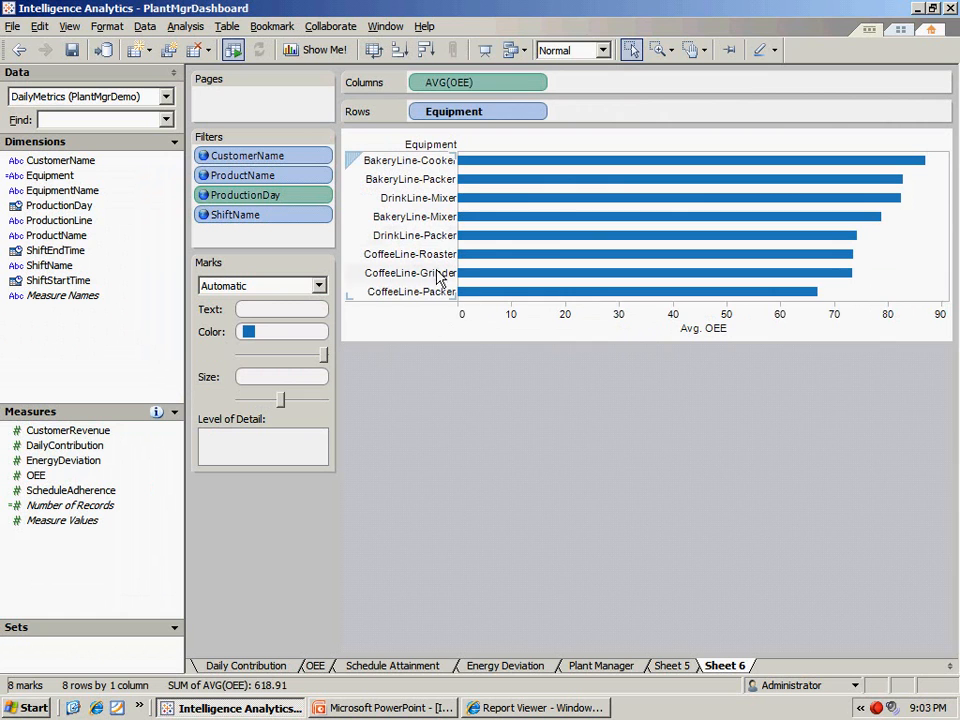
pyautogui.moveTo(432, 298)
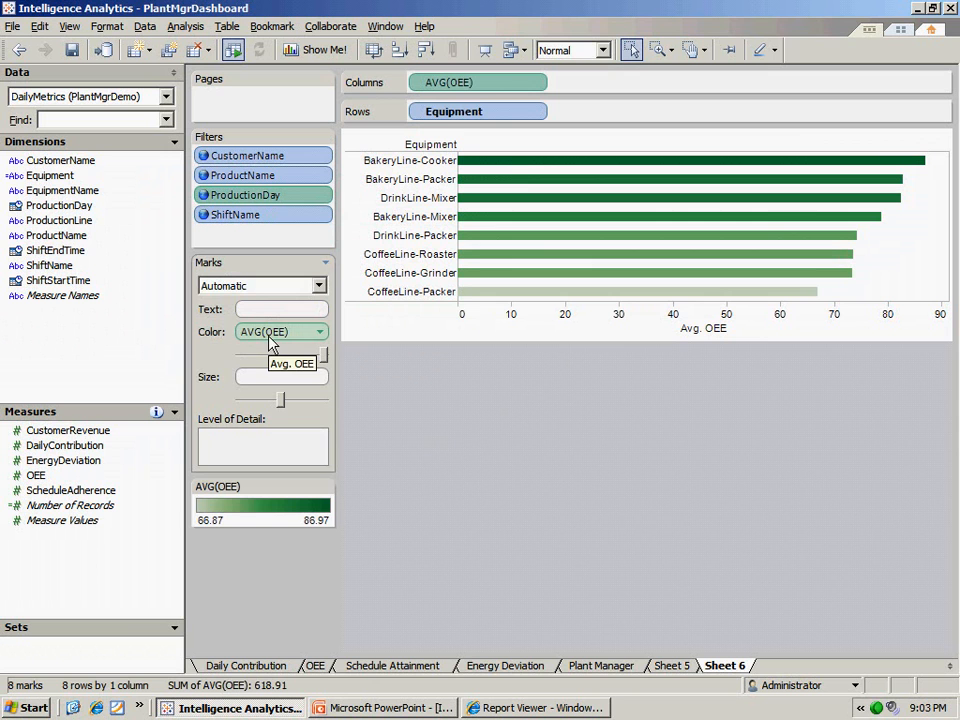
pyautogui.click(328, 488)
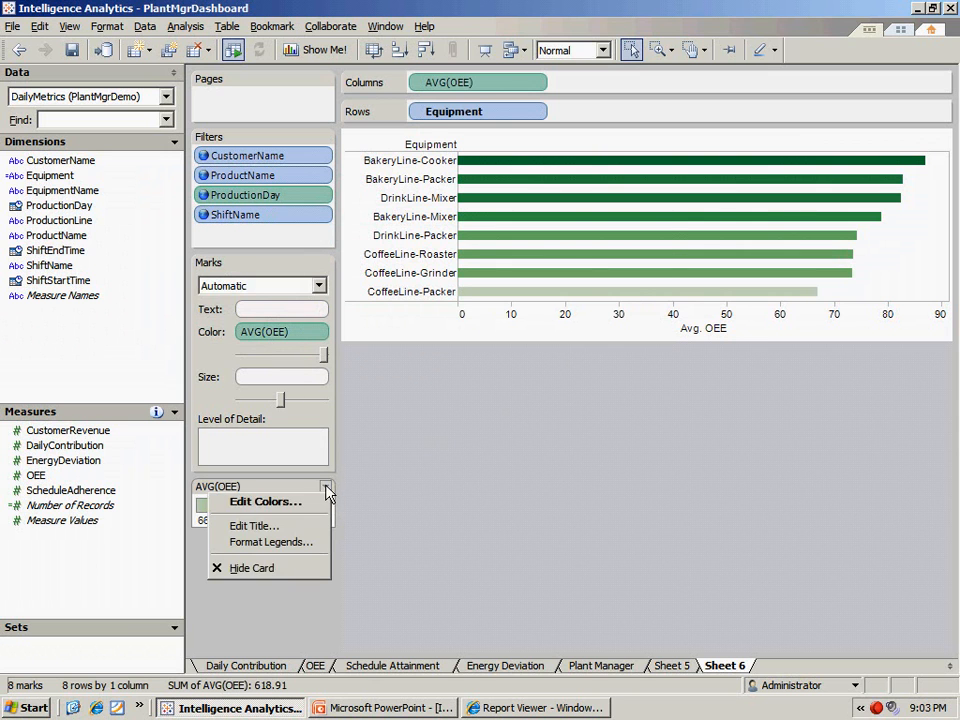
pyautogui.click(264, 500)
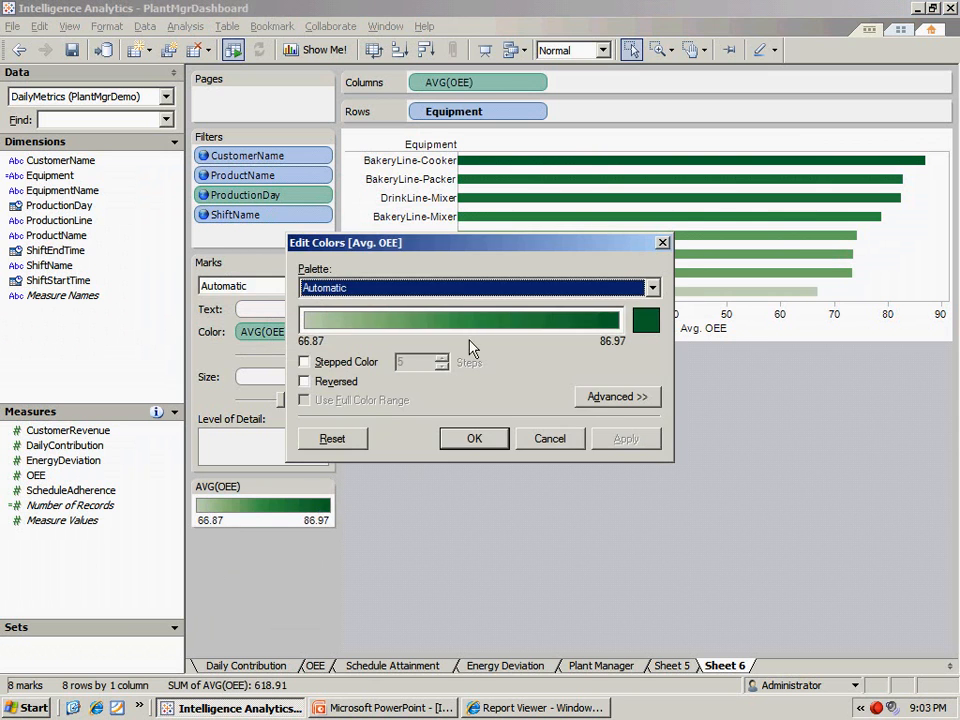
pyautogui.click(652, 288)
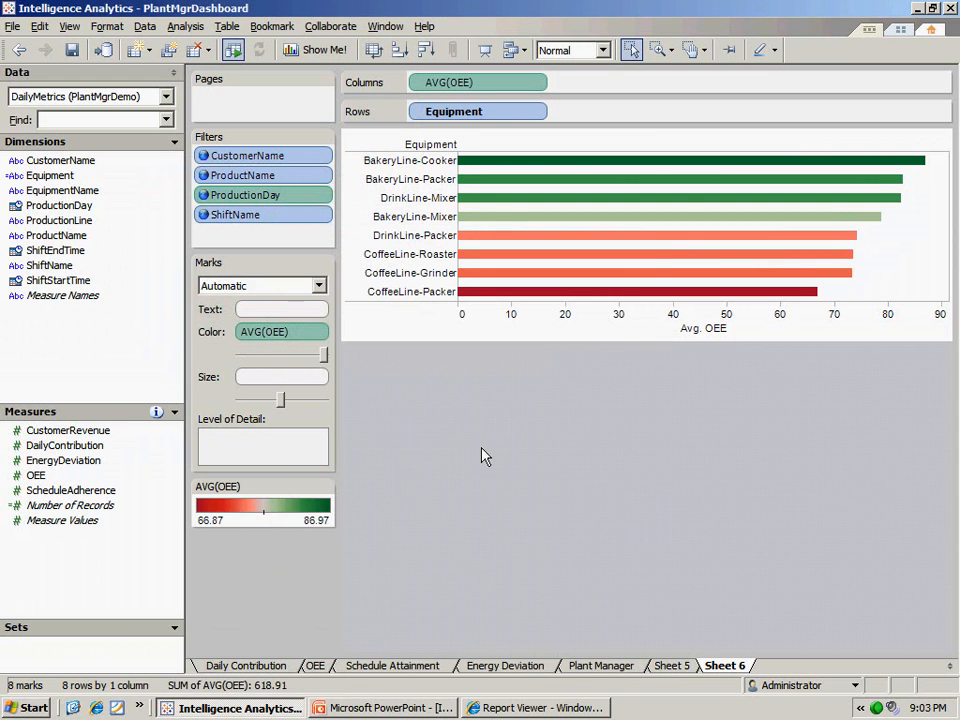
pyautogui.moveTo(812, 224)
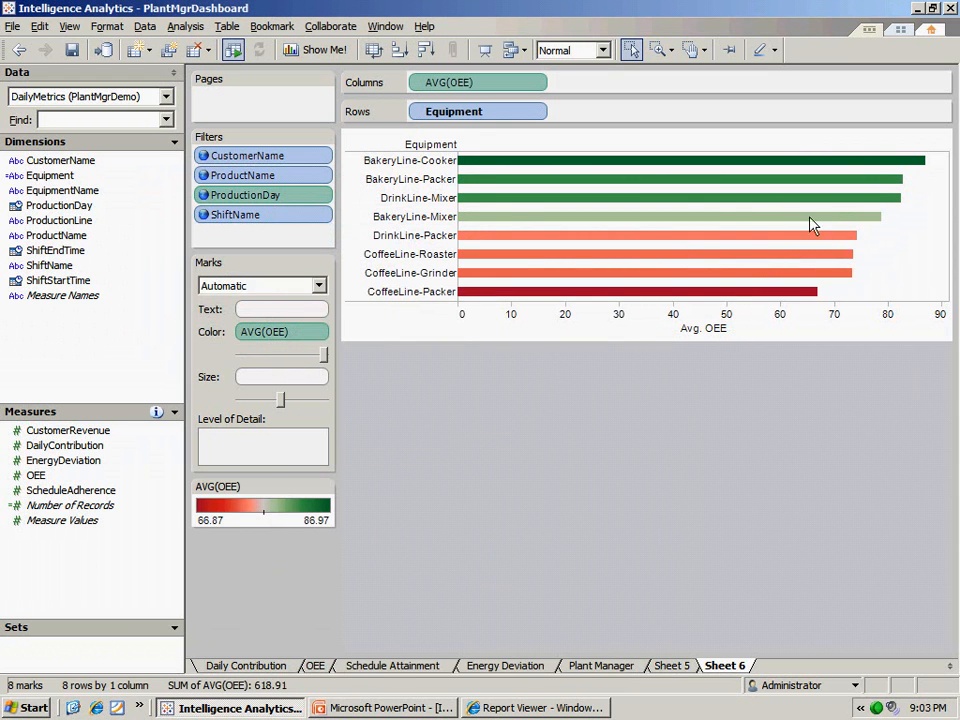
pyautogui.moveTo(738, 298)
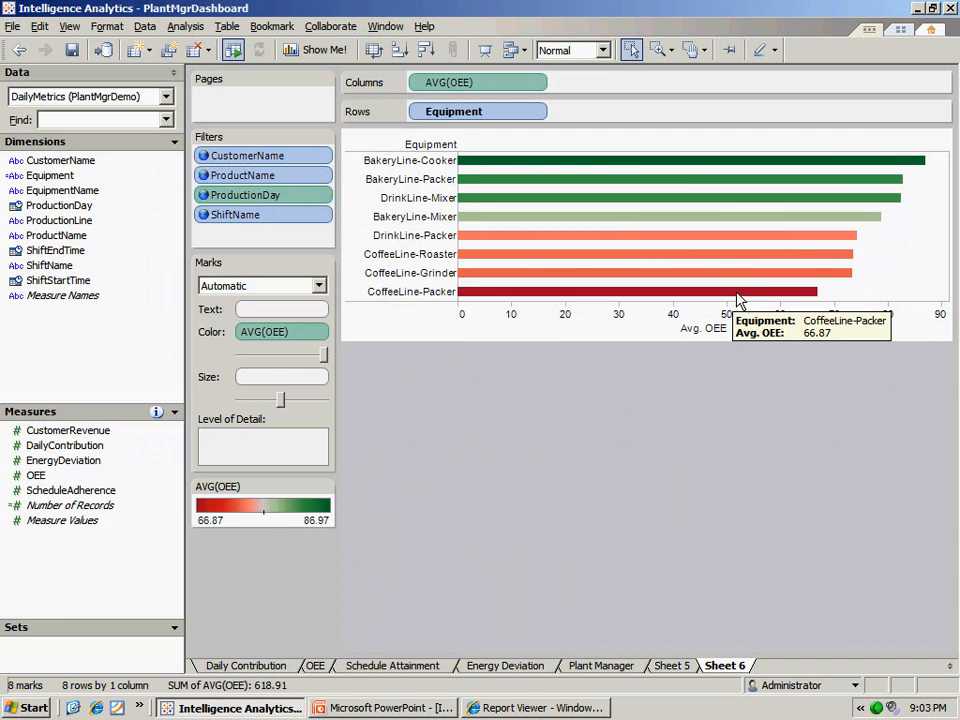
pyautogui.moveTo(896, 176)
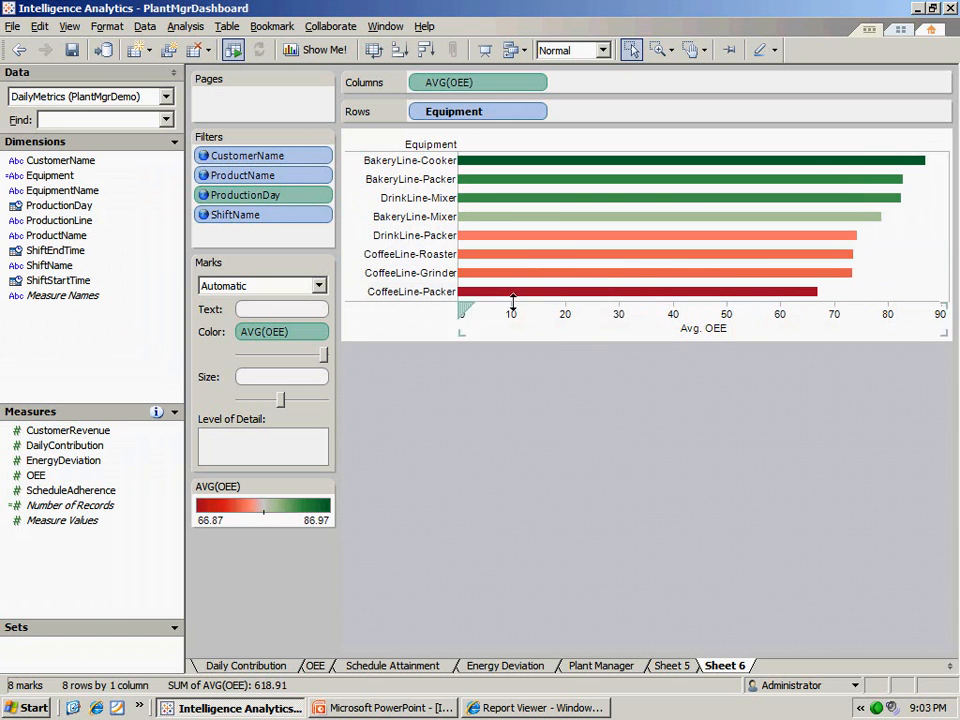
pyautogui.moveTo(740, 296)
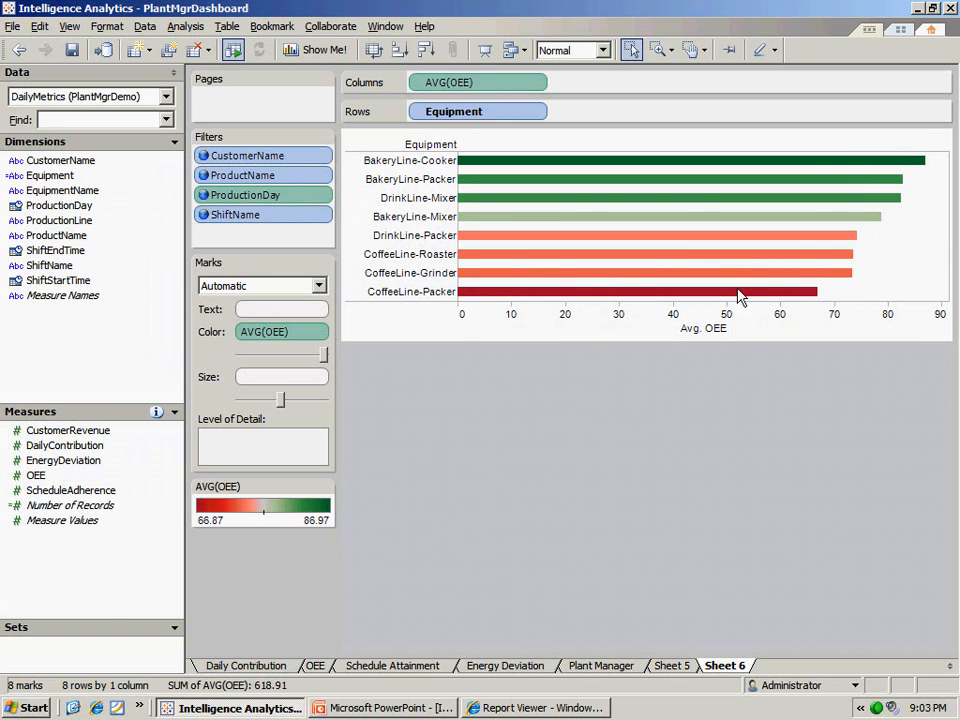
pyautogui.moveTo(490, 392)
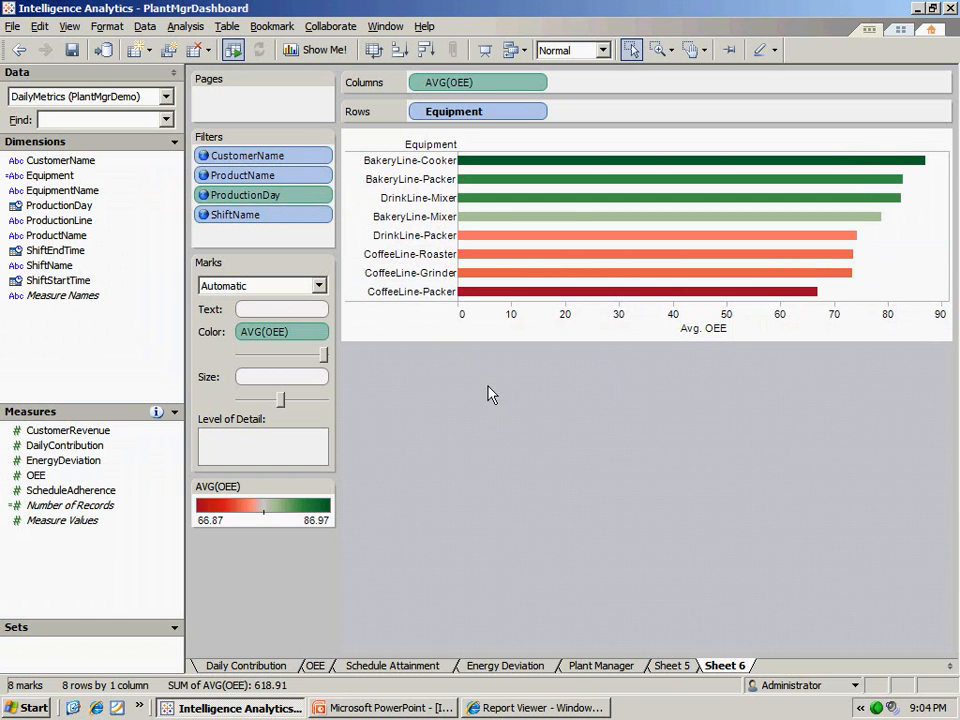
pyautogui.moveTo(490, 418)
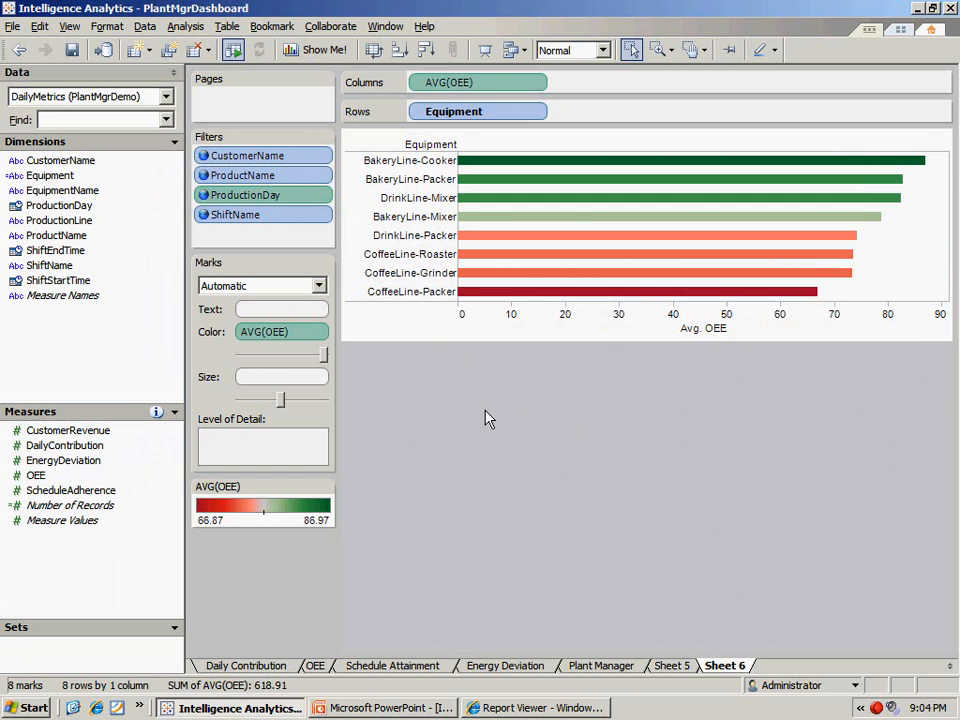
pyautogui.moveTo(530, 300)
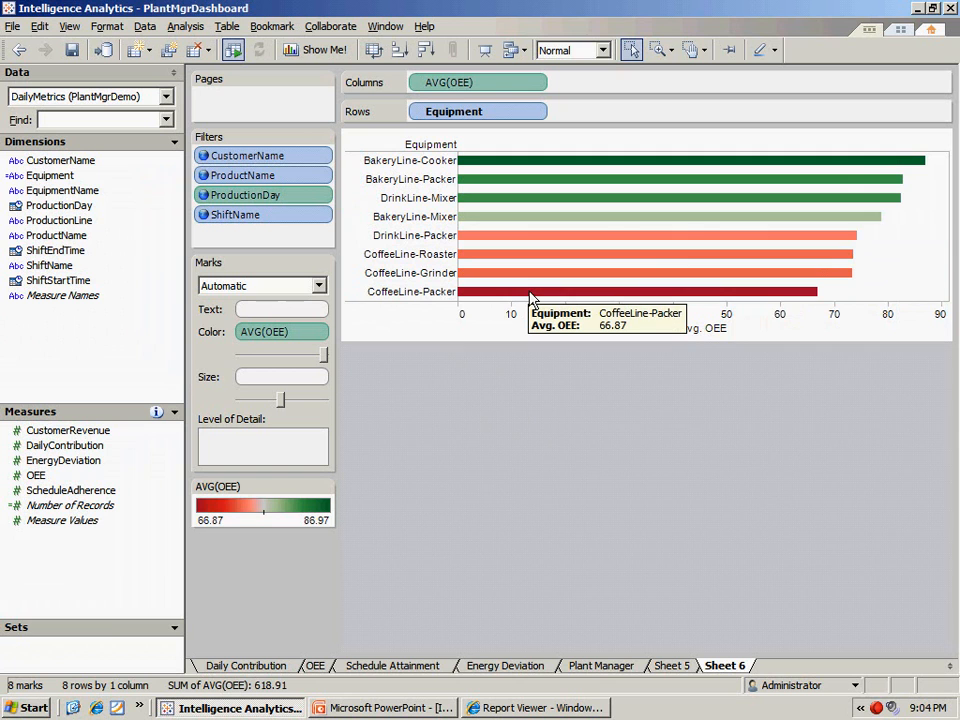
pyautogui.moveTo(528, 304)
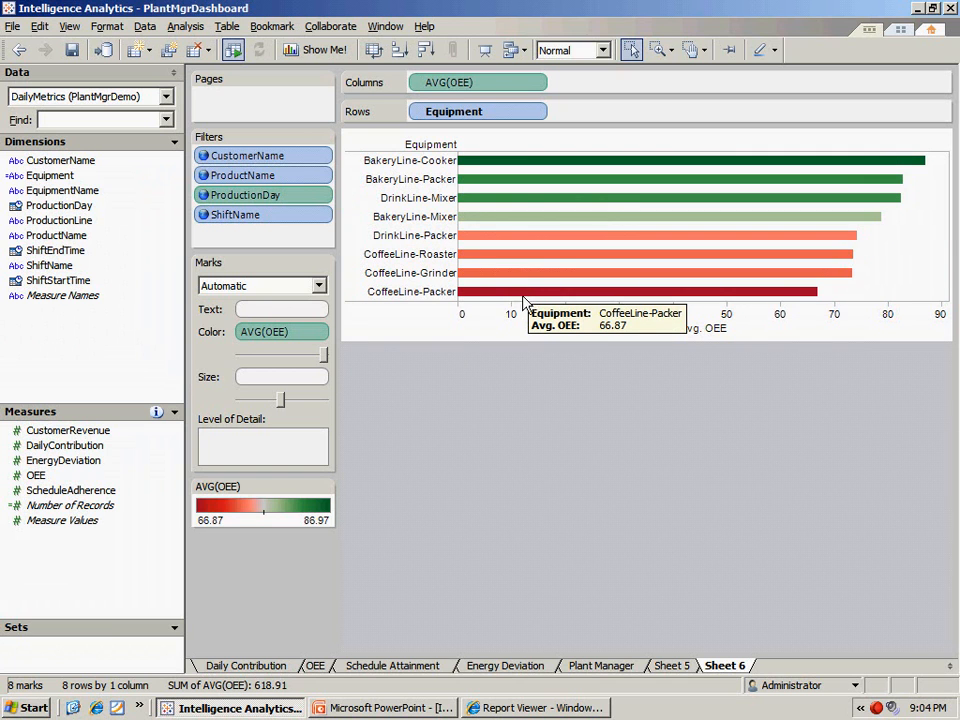
# Step: Switch to the OEE sheet and include all production lines in its filter
pyautogui.click(640, 292)
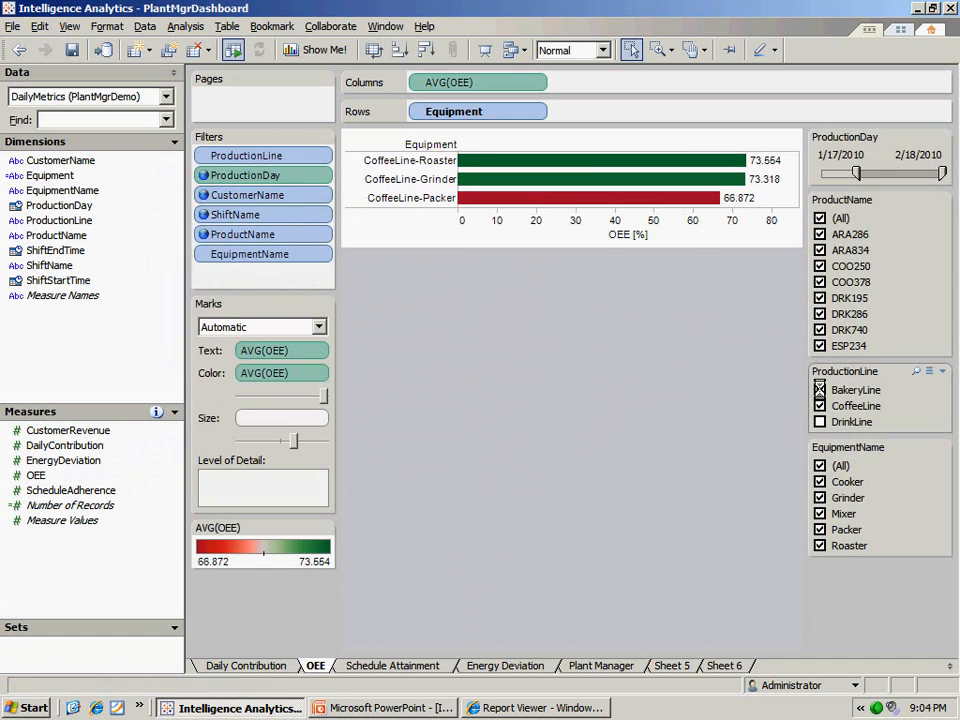
pyautogui.click(820, 388)
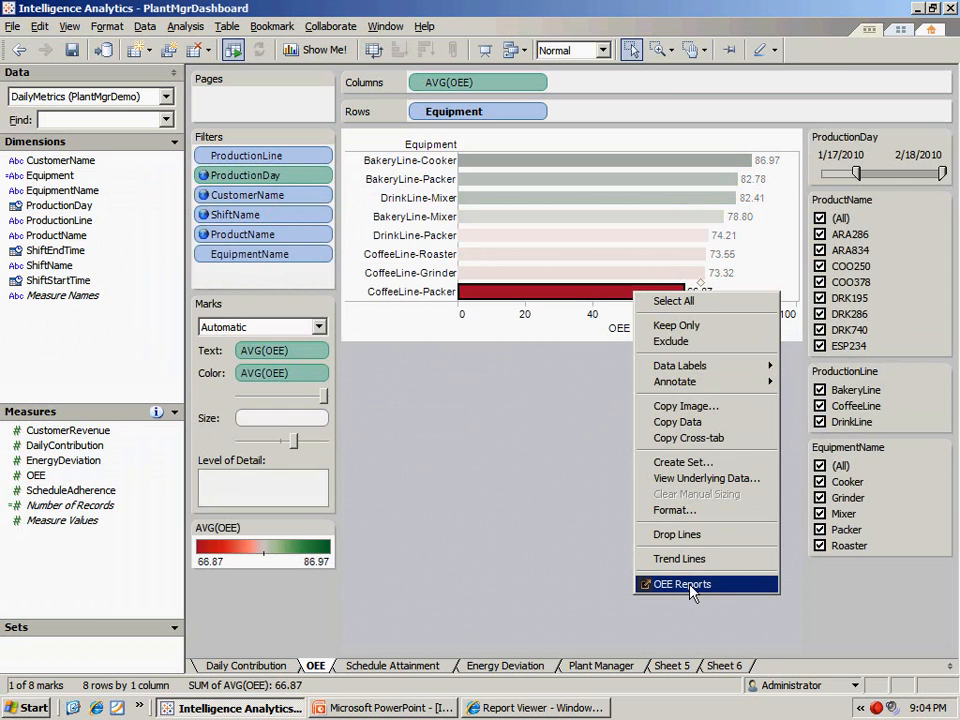
# Step: Run the OEE Reports drill-down for CoffeeLine-Packer and review the Efficiency Losses chart in Report Viewer
pyautogui.click(682, 584)
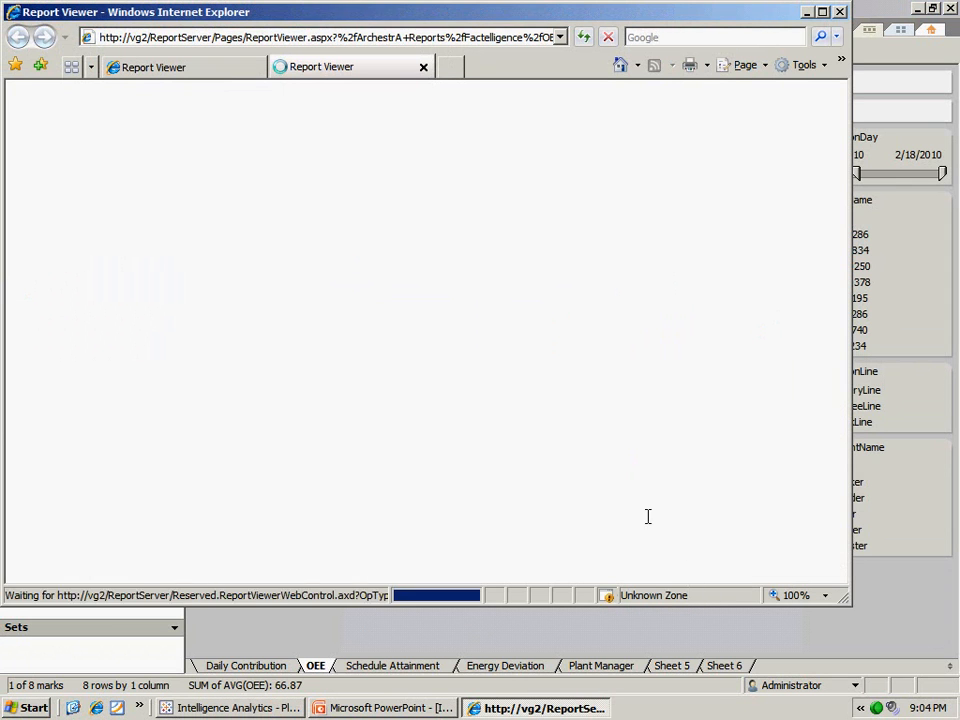
pyautogui.click(834, 260)
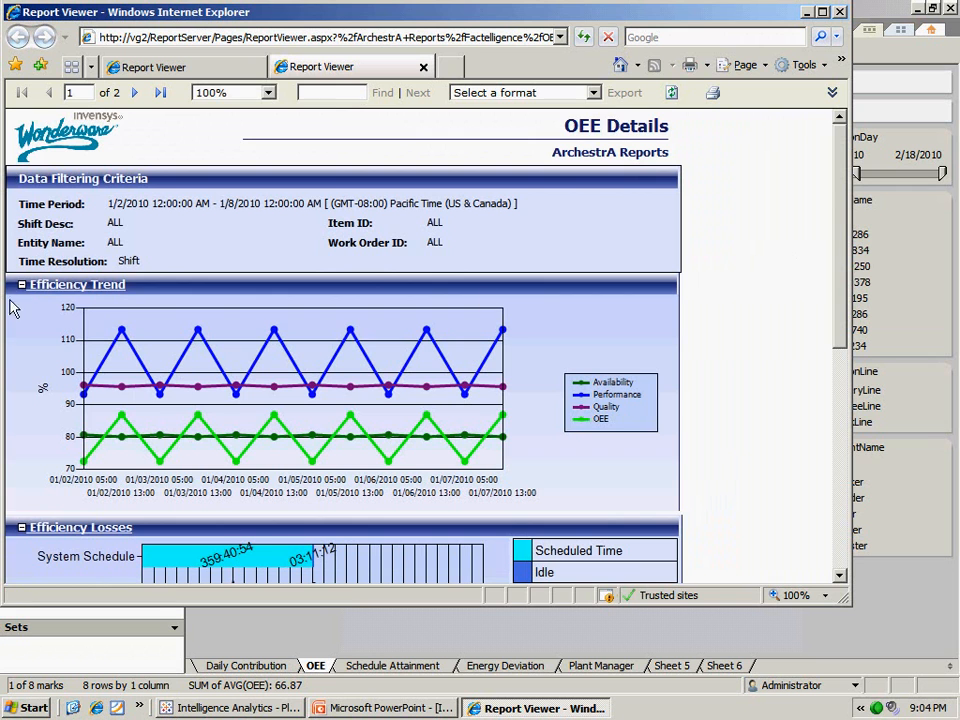
pyautogui.scroll(-3)
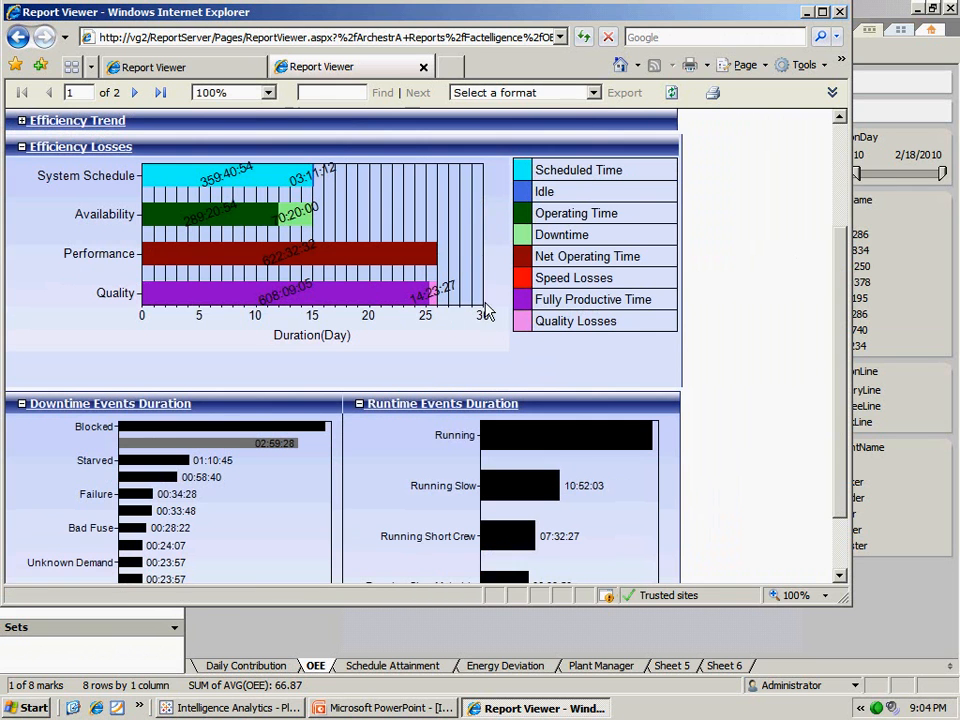
pyautogui.scroll(3)
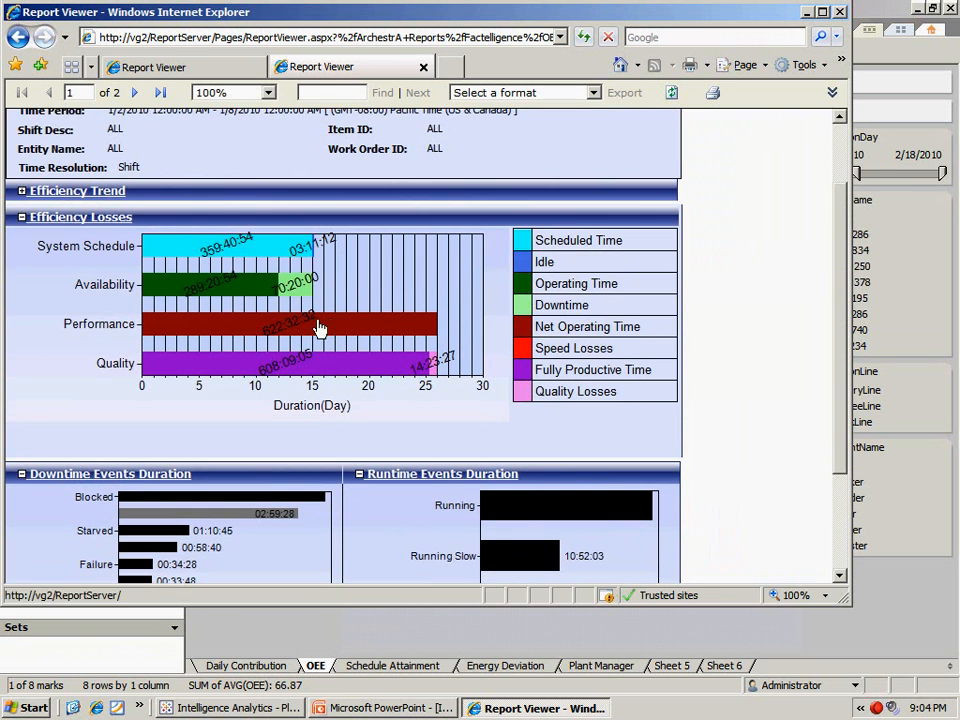
pyautogui.moveTo(212, 284)
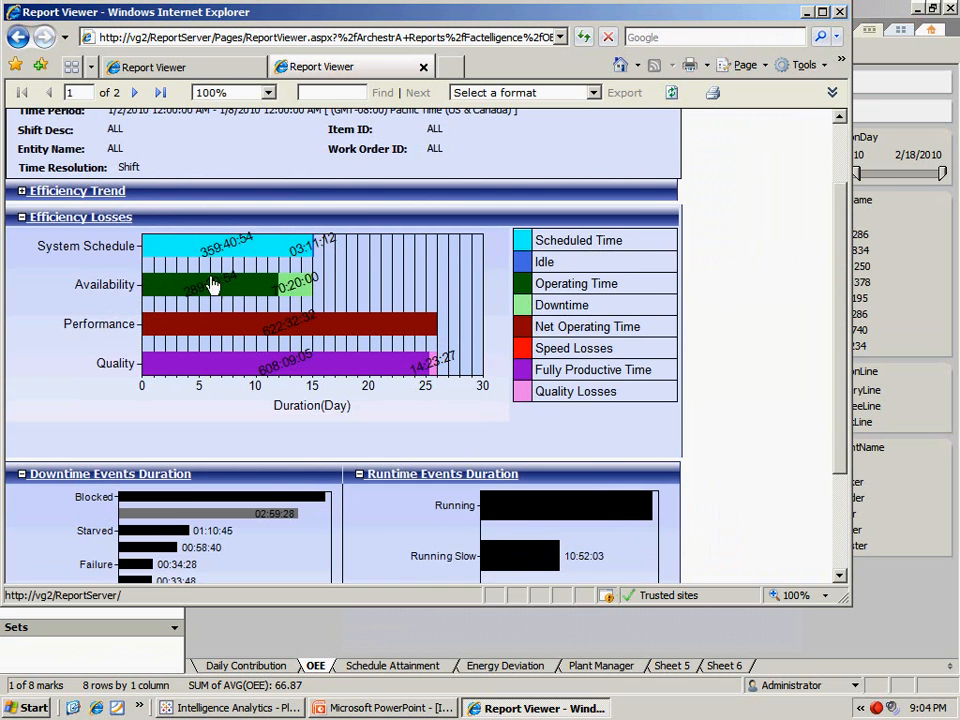
pyautogui.moveTo(228, 298)
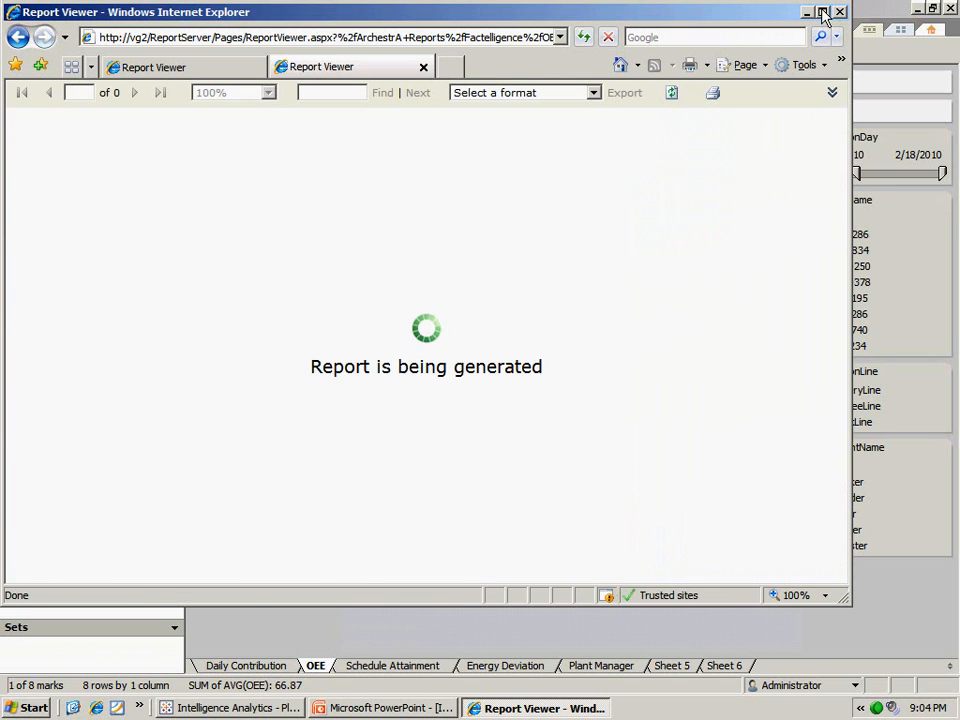
pyautogui.moveTo(824, 14)
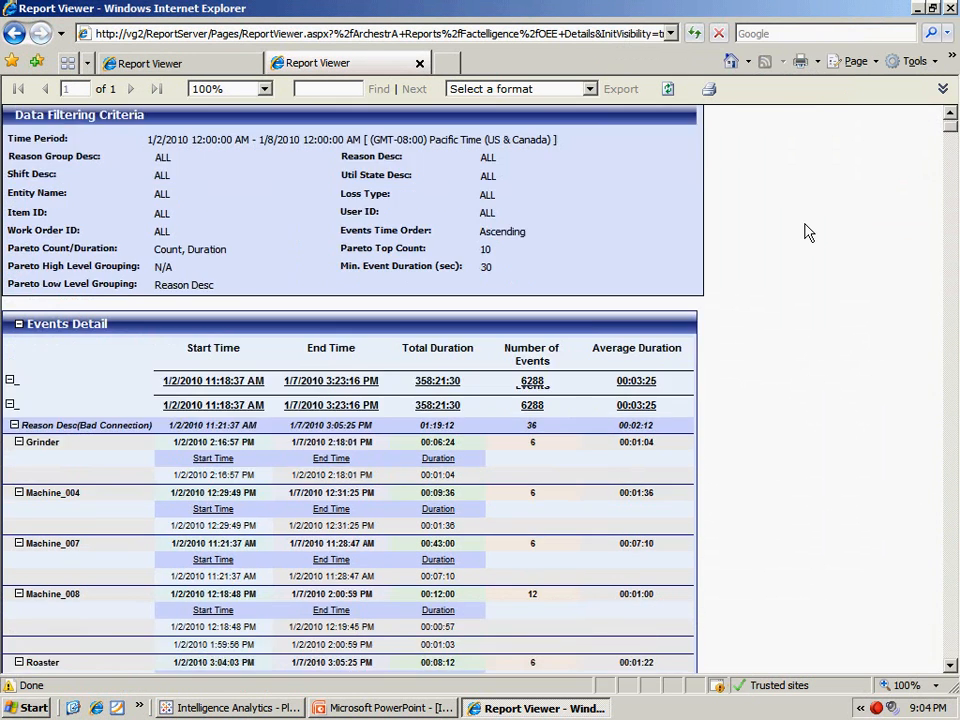
# Step: Scroll through the Events Detail downtime rows grouped by reason and machine
pyautogui.scroll(-3)
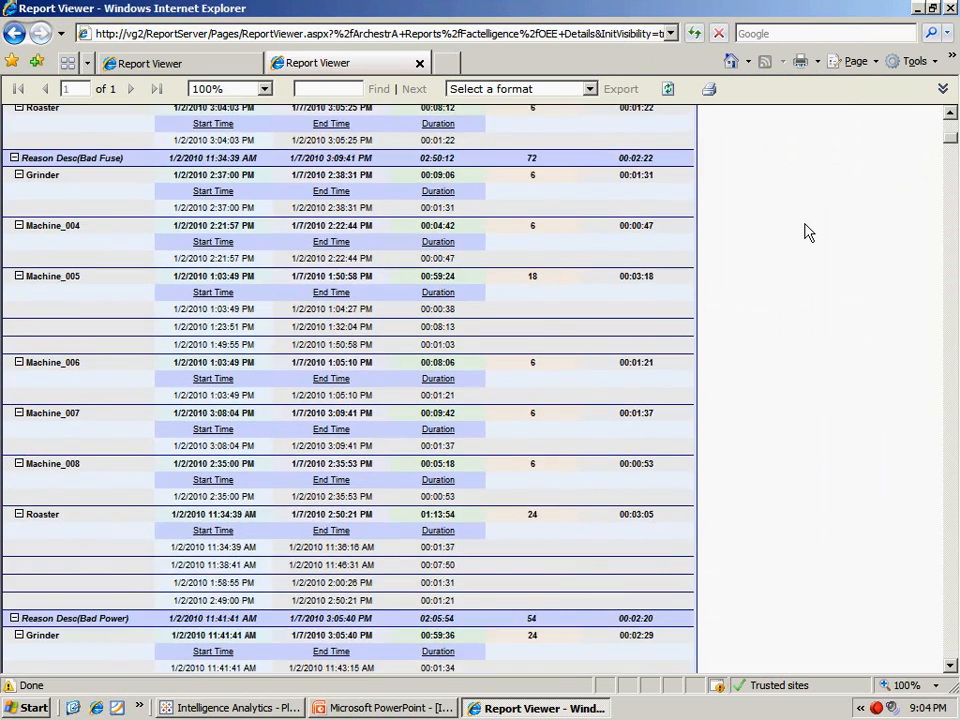
pyautogui.scroll(-3)
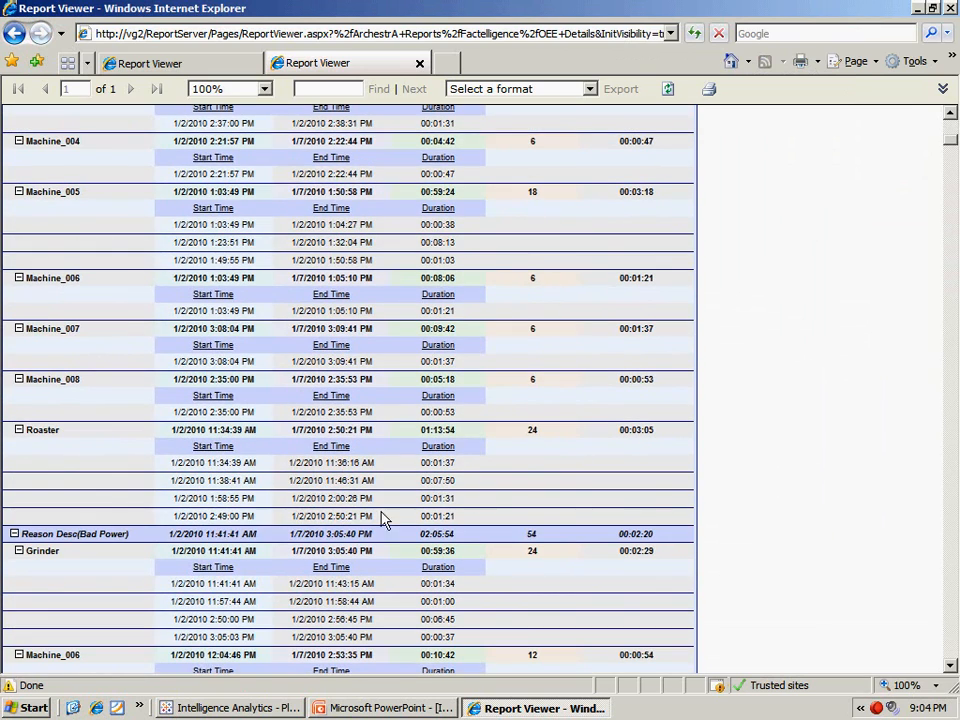
pyautogui.scroll(-3)
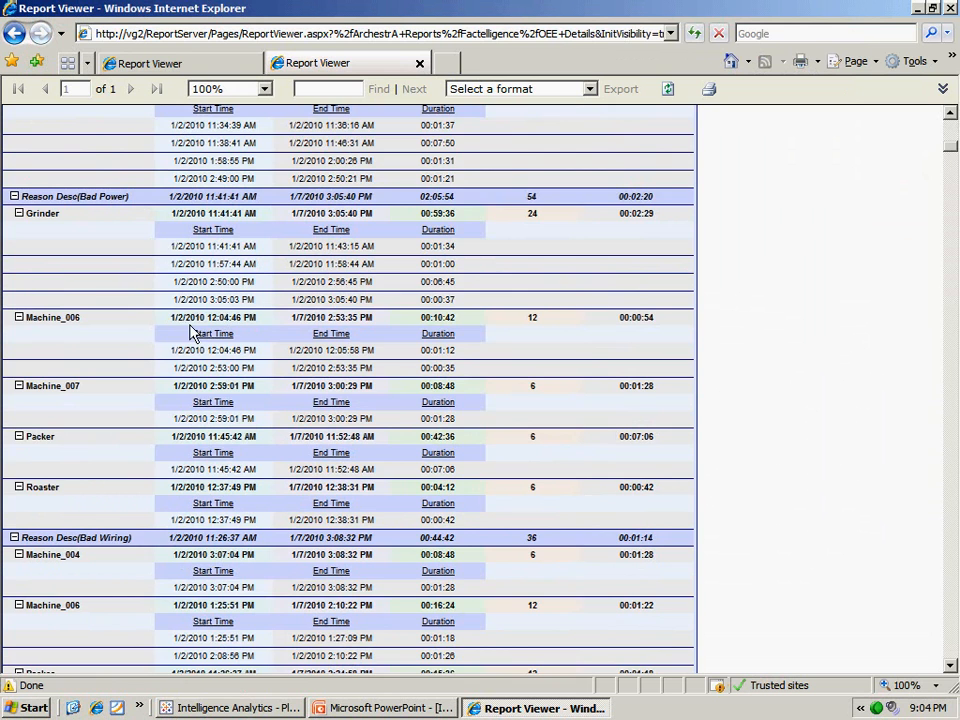
pyautogui.scroll(-3)
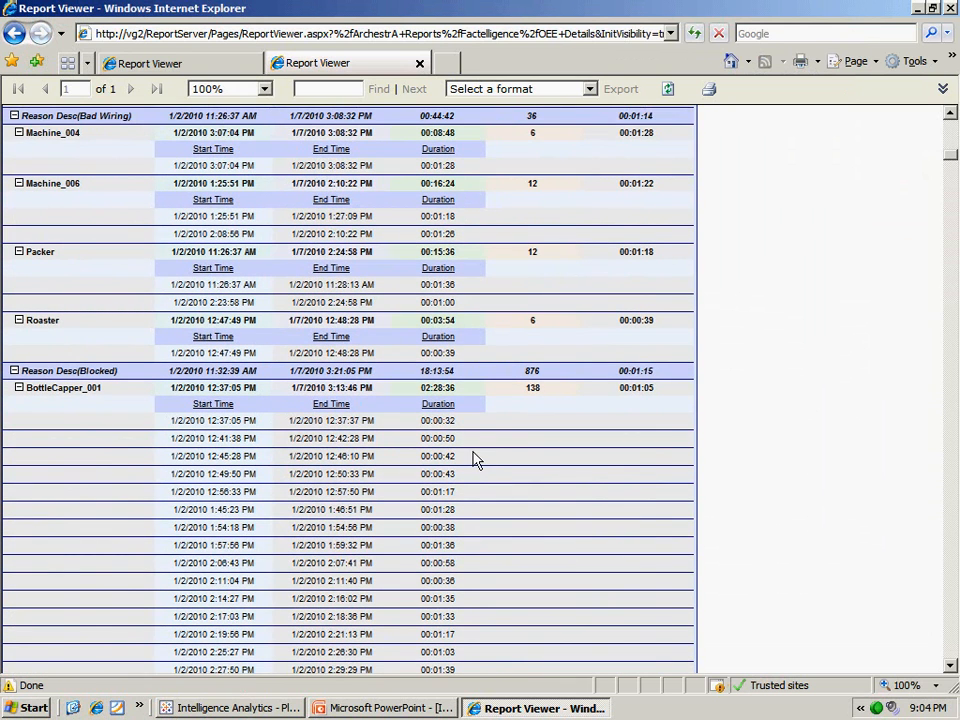
pyautogui.scroll(-3)
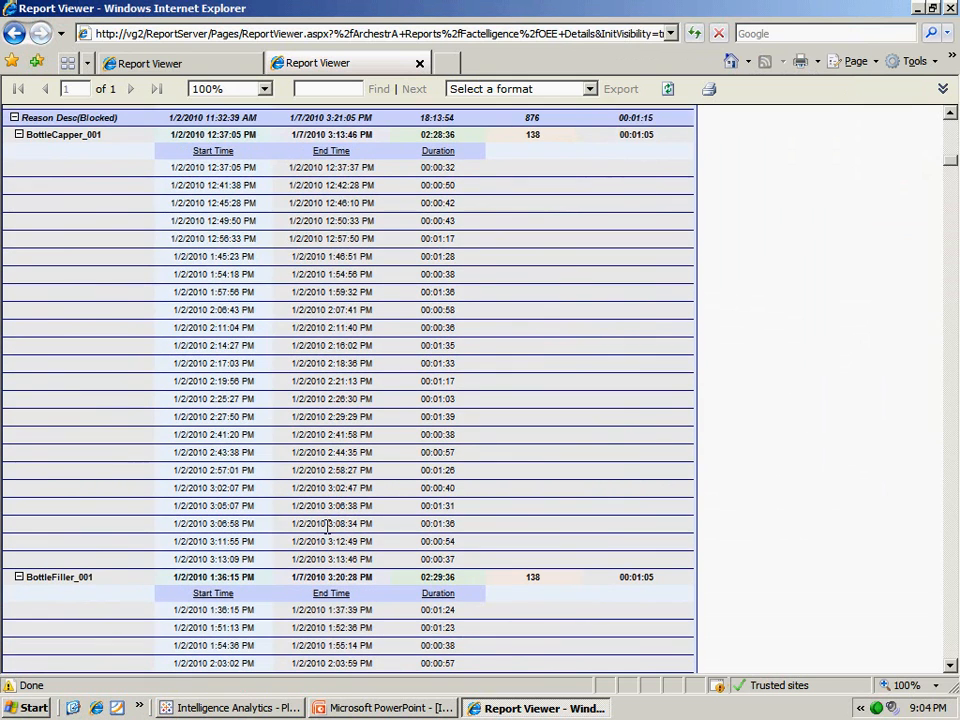